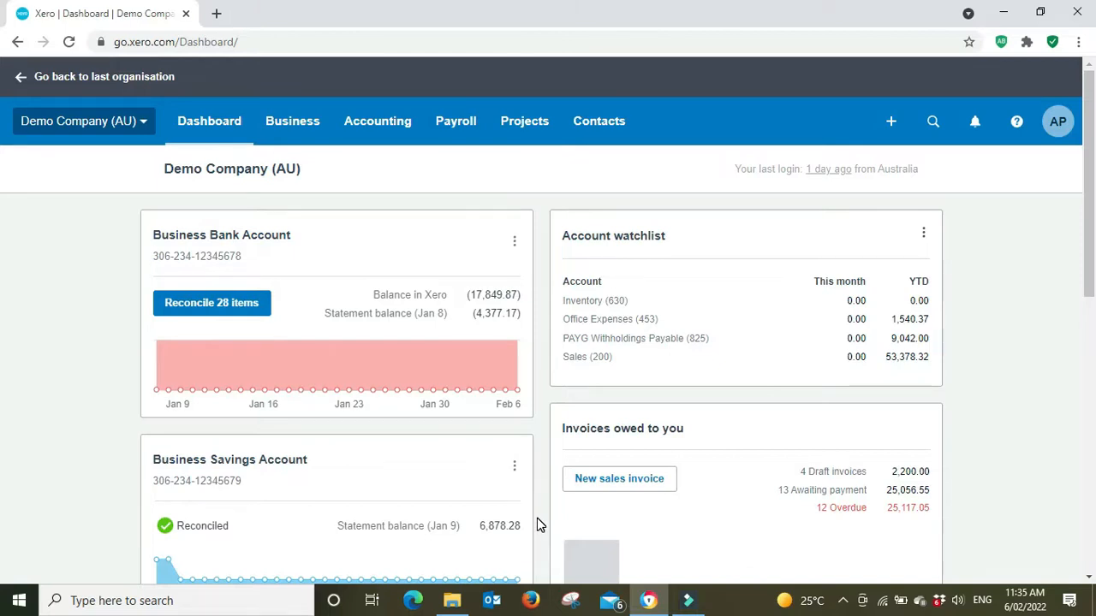
{"action": "mouse_move", "coordinate": [146, 128]}
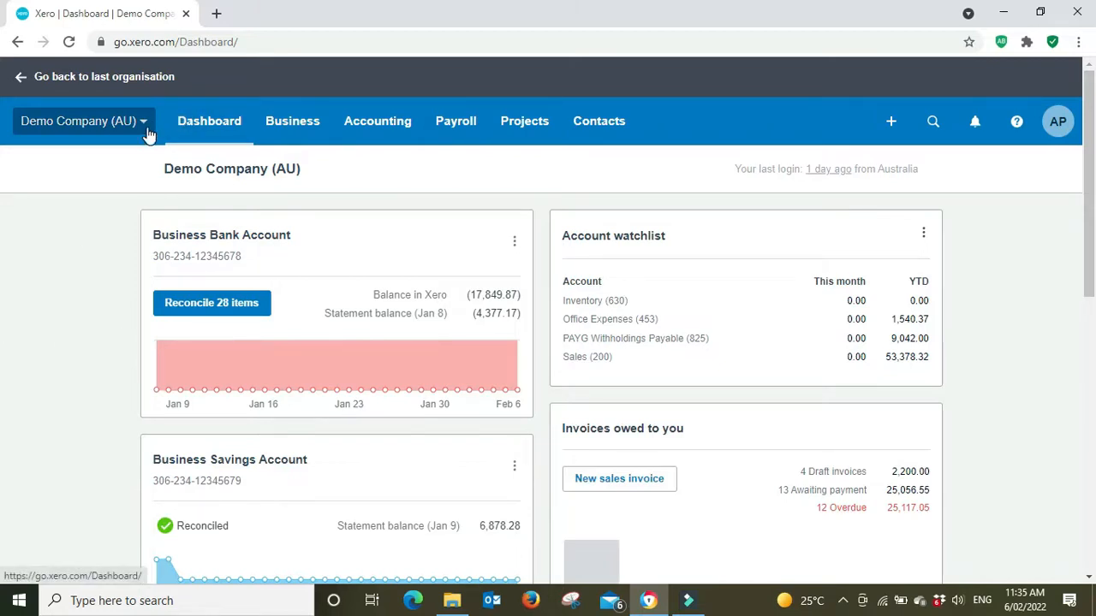
{"action": "mouse_move", "coordinate": [455, 121]}
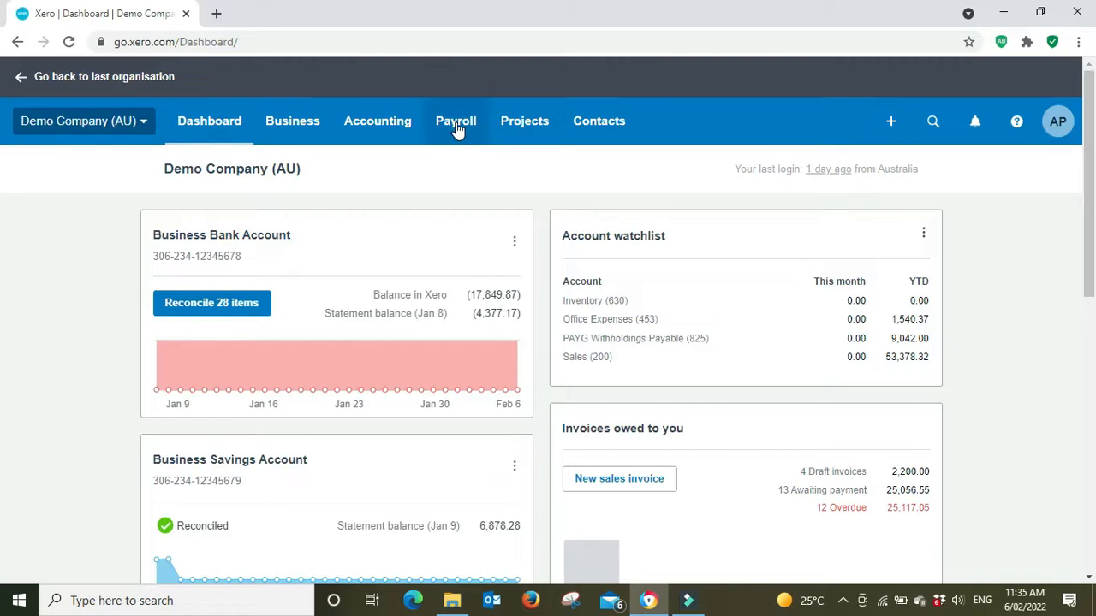
Go to the Payroll Pay Runs page
{"action": "left_click", "coordinate": [455, 121]}
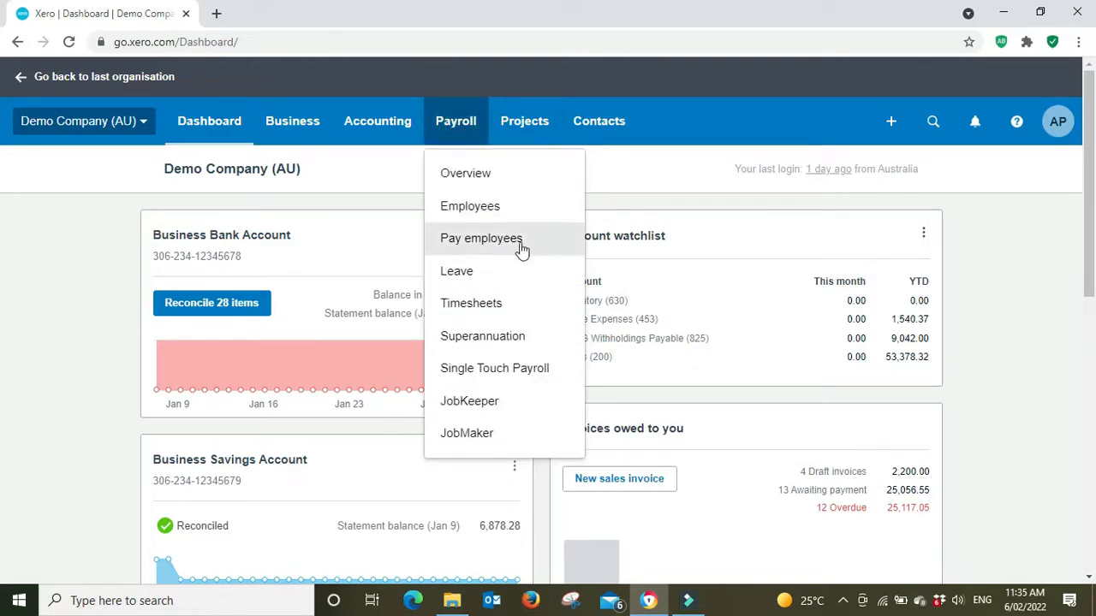
{"action": "mouse_move", "coordinate": [471, 303]}
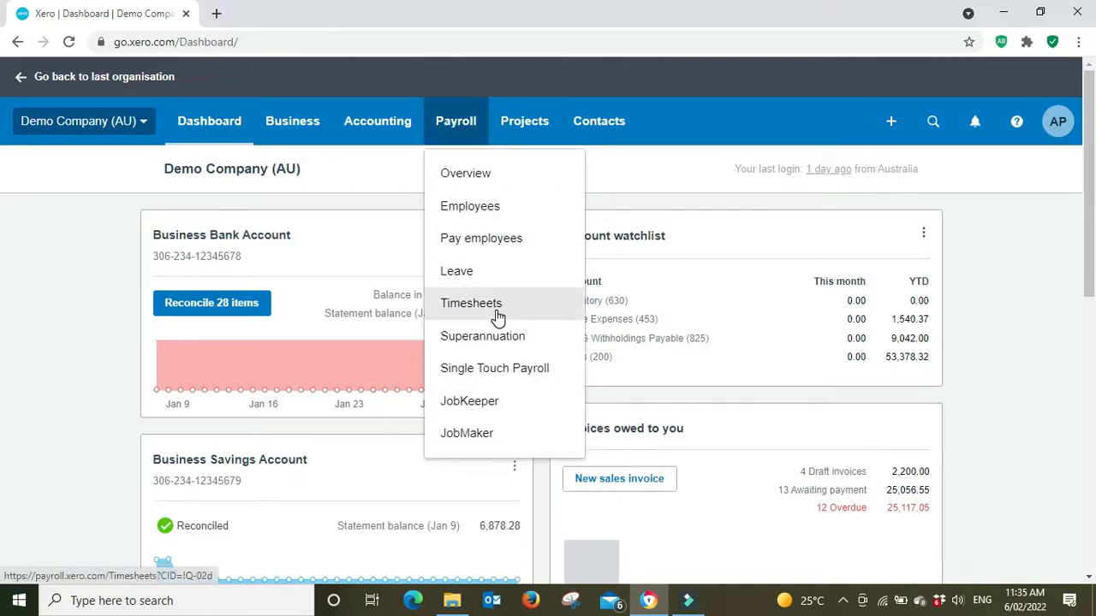
{"action": "left_click", "coordinate": [470, 303]}
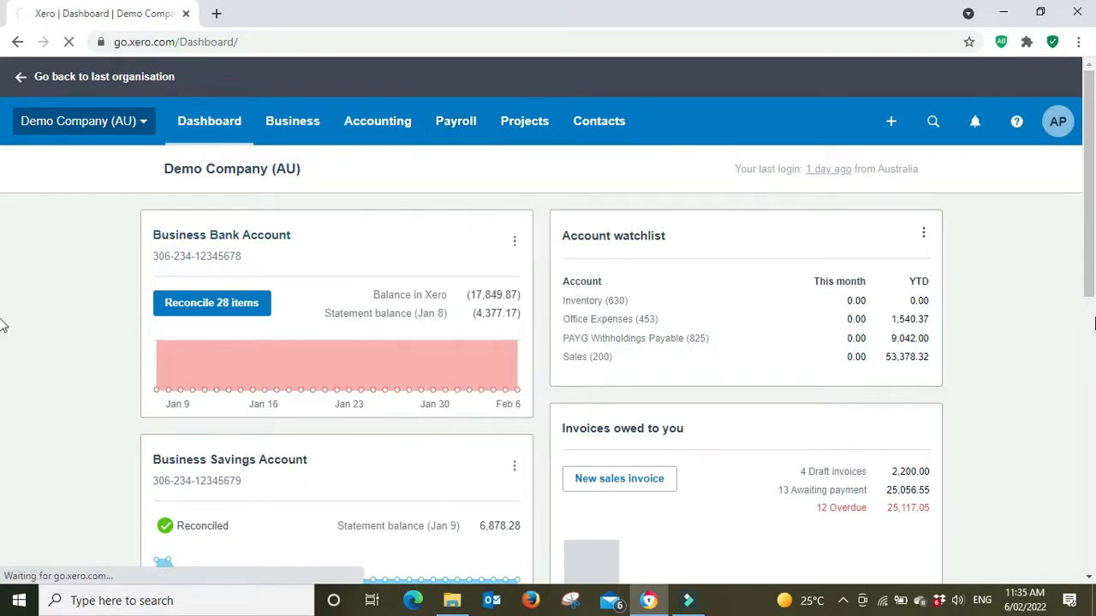
{"action": "left_click", "coordinate": [455, 121]}
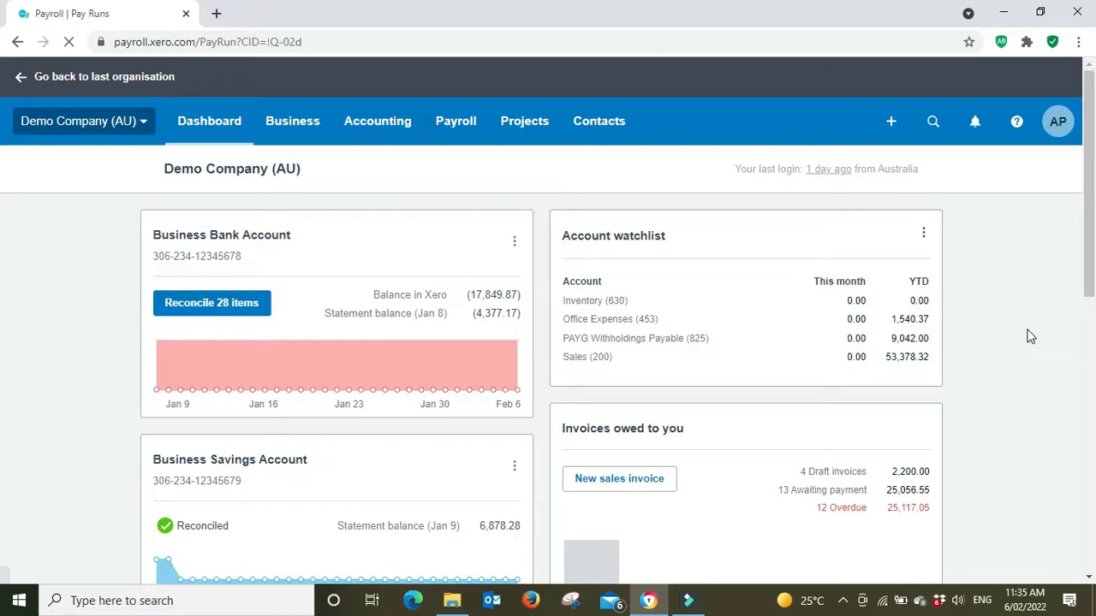
{"action": "left_click", "coordinate": [455, 121]}
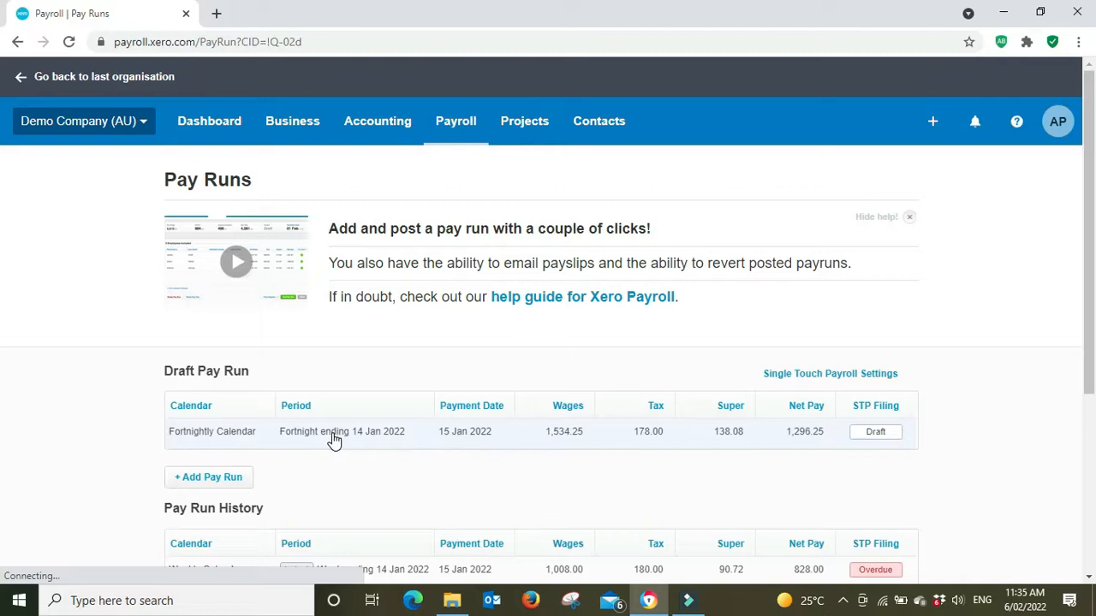
{"action": "mouse_move", "coordinate": [4, 434]}
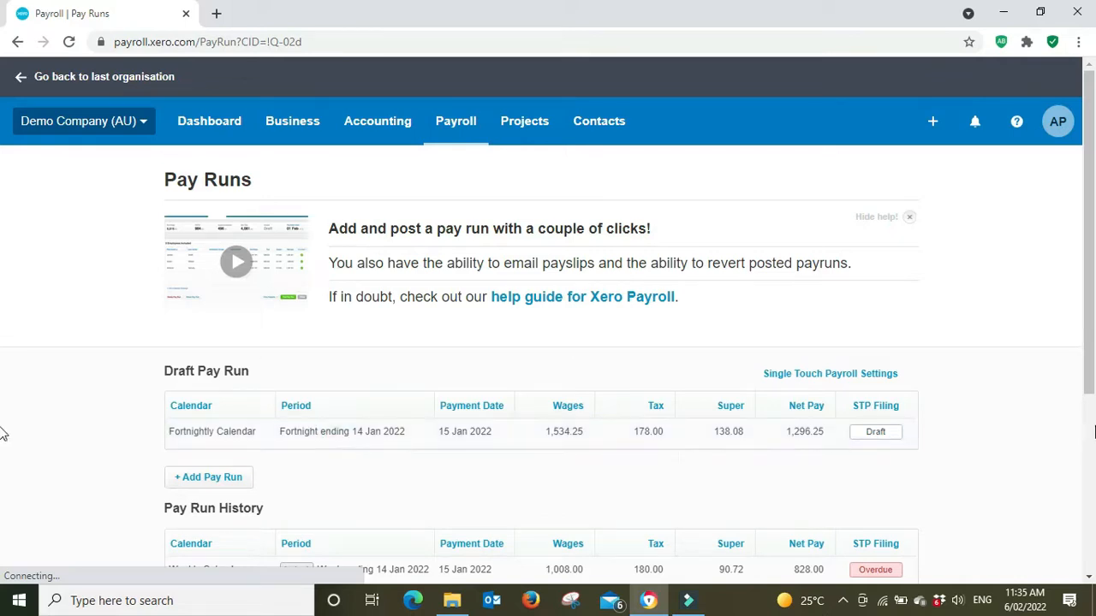
Open James Lebron's payslip in the 14 Jan 2022 draft run and duplicate the tab
{"action": "left_click", "coordinate": [341, 431]}
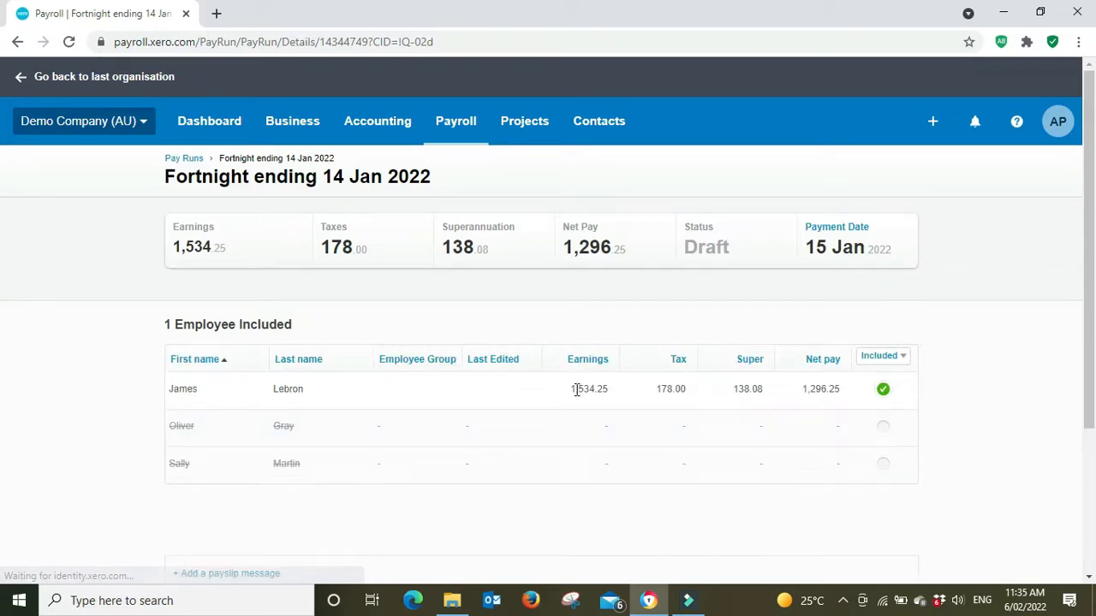
{"action": "left_click", "coordinate": [182, 388]}
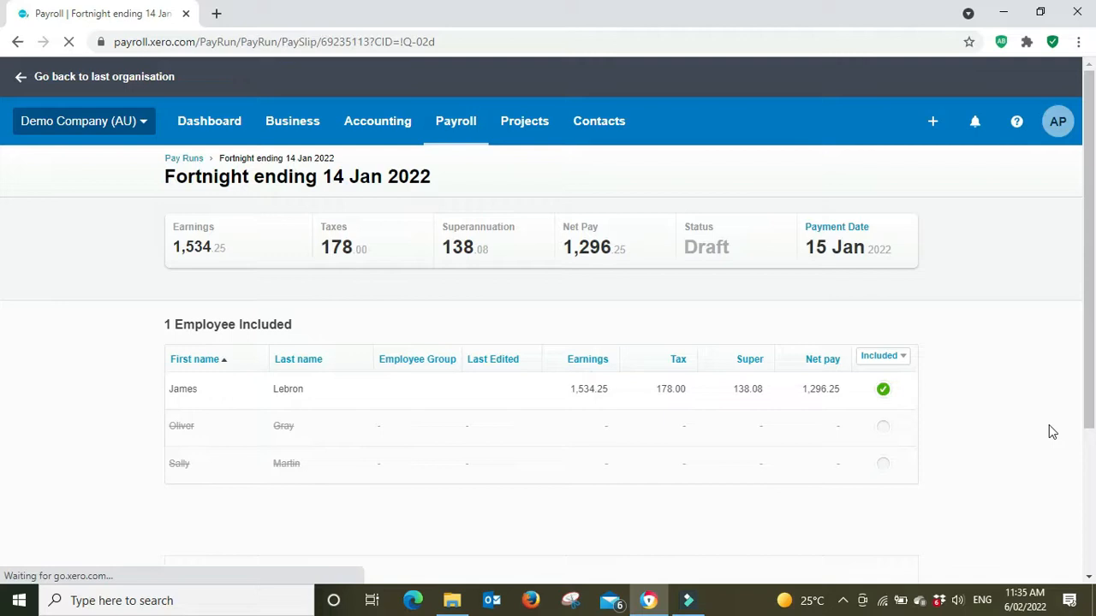
{"action": "left_click", "coordinate": [182, 389]}
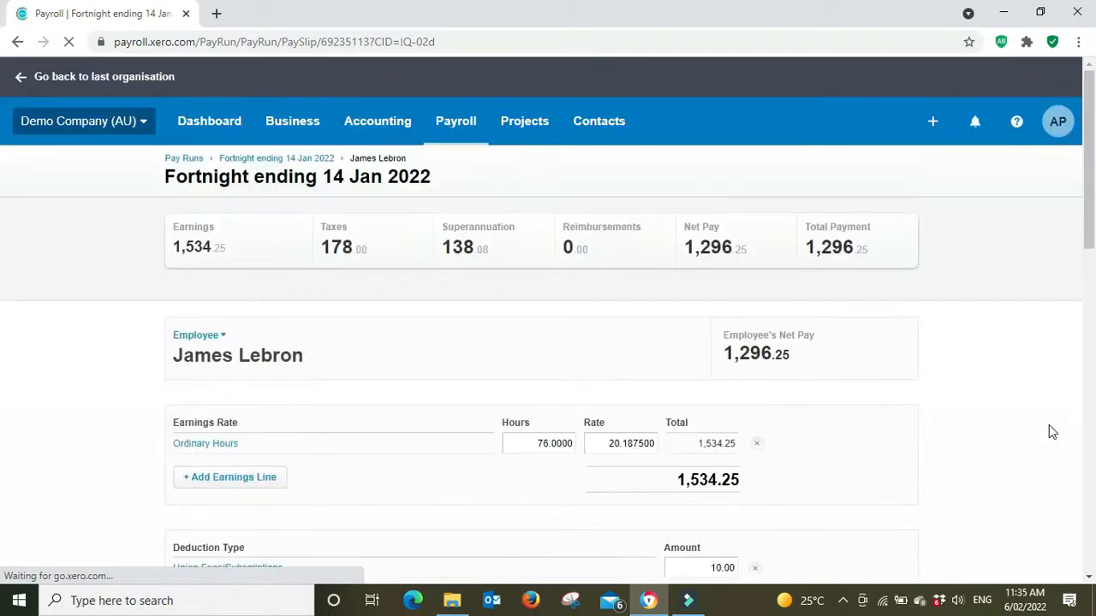
{"action": "scroll", "scroll_direction": "down", "scroll_amount": 3}
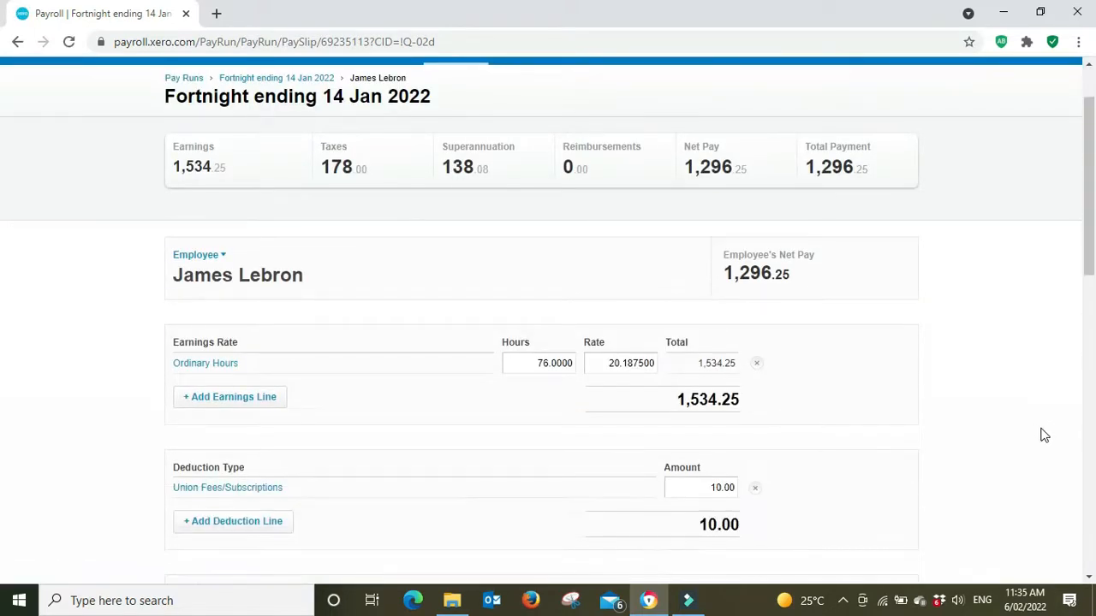
{"action": "right_click", "coordinate": [101, 14]}
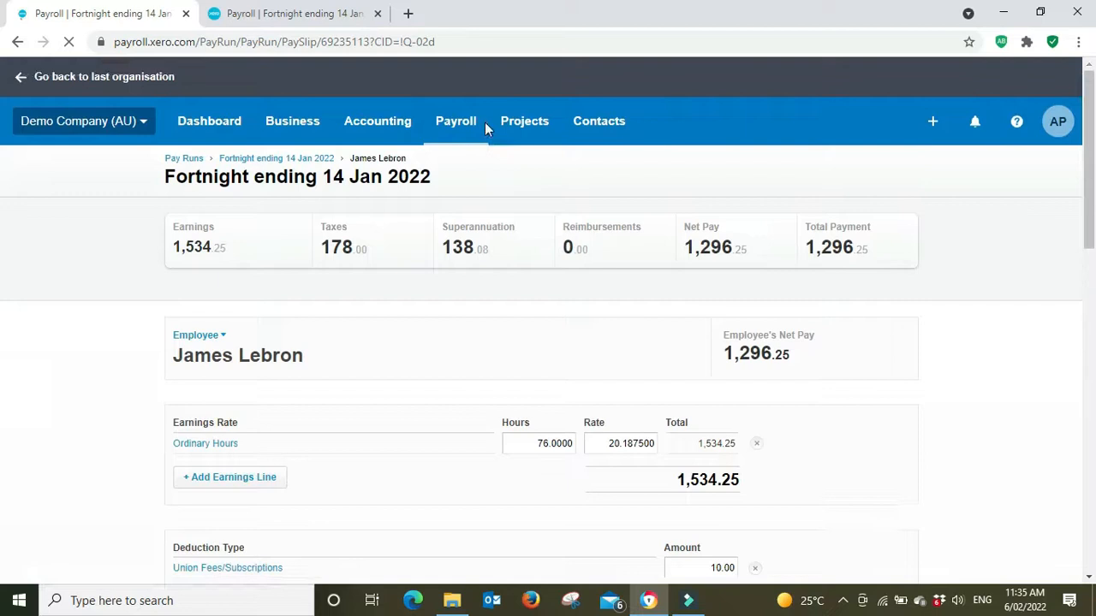
From Payroll > Leave, open the New leave request dialog
{"action": "left_click", "coordinate": [455, 120]}
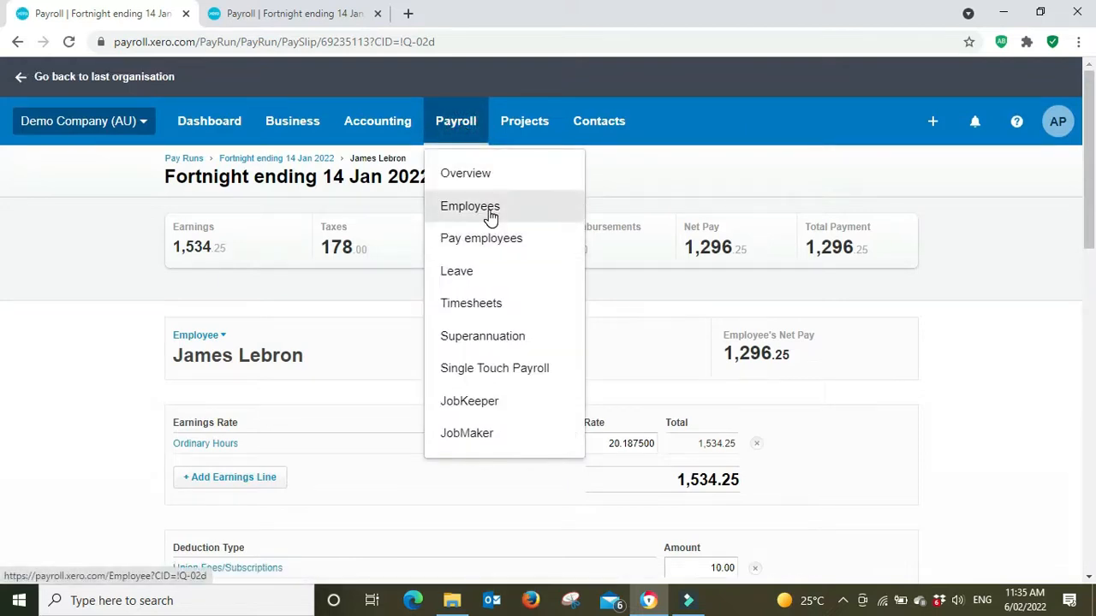
{"action": "left_click", "coordinate": [469, 206]}
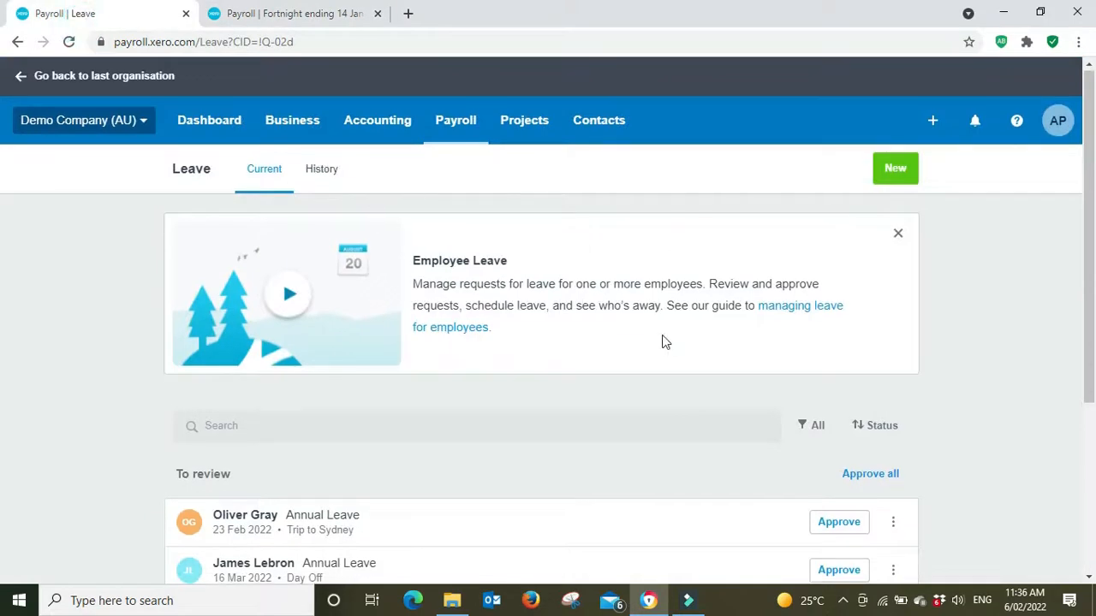
{"action": "left_click", "coordinate": [894, 167]}
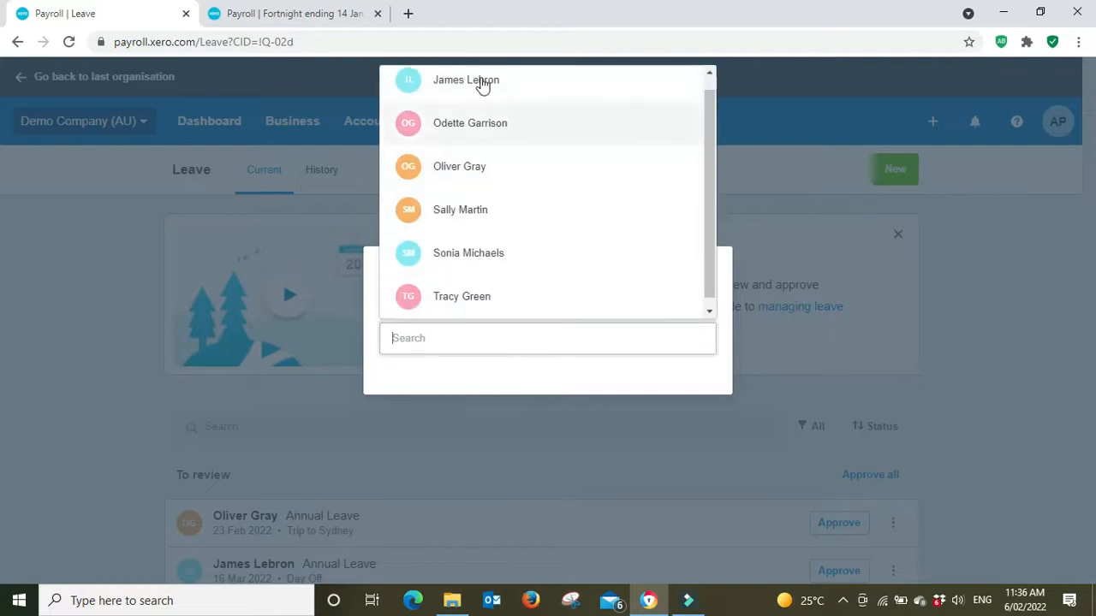
Fill James Lebron's annual leave request with end date 14 Jan 2022 and 38 hours
{"action": "left_click", "coordinate": [465, 79]}
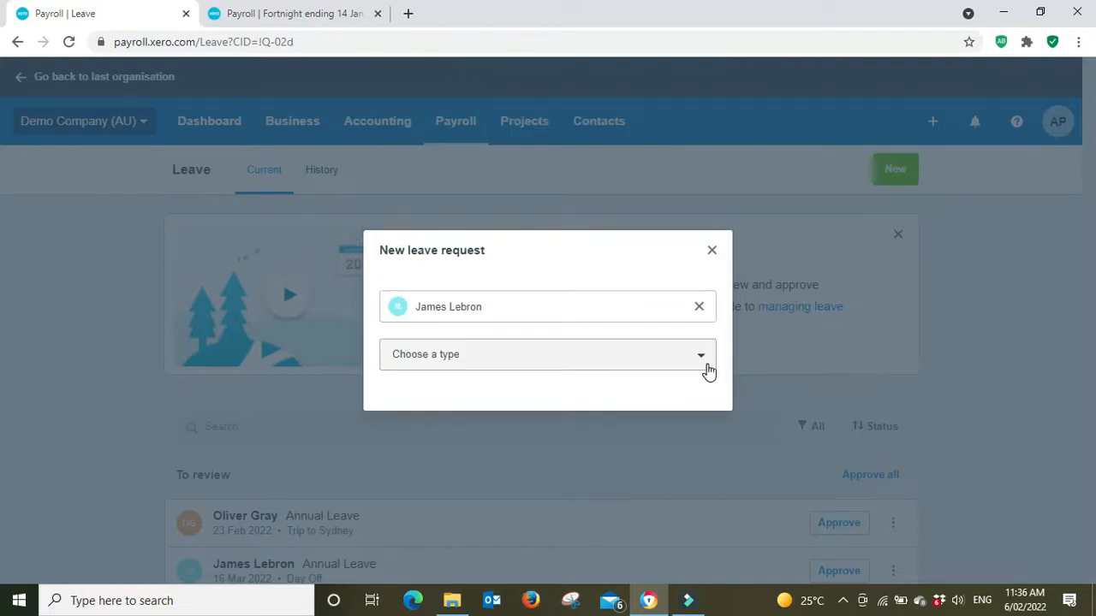
{"action": "left_click", "coordinate": [546, 353]}
{"action": "type", "text": "FE 14/01"}
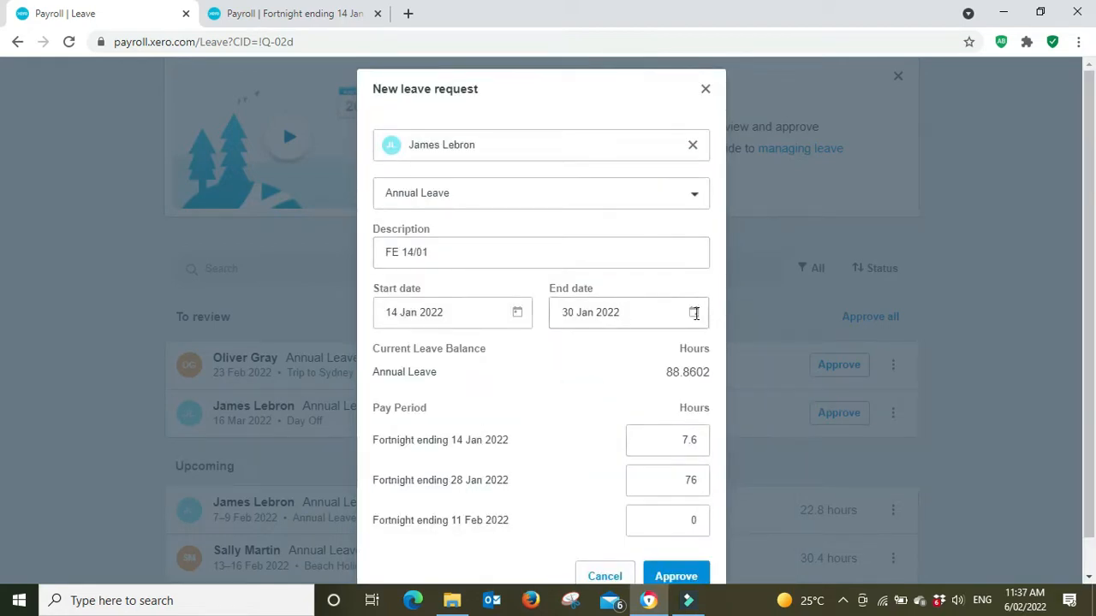
{"action": "left_click", "coordinate": [694, 312]}
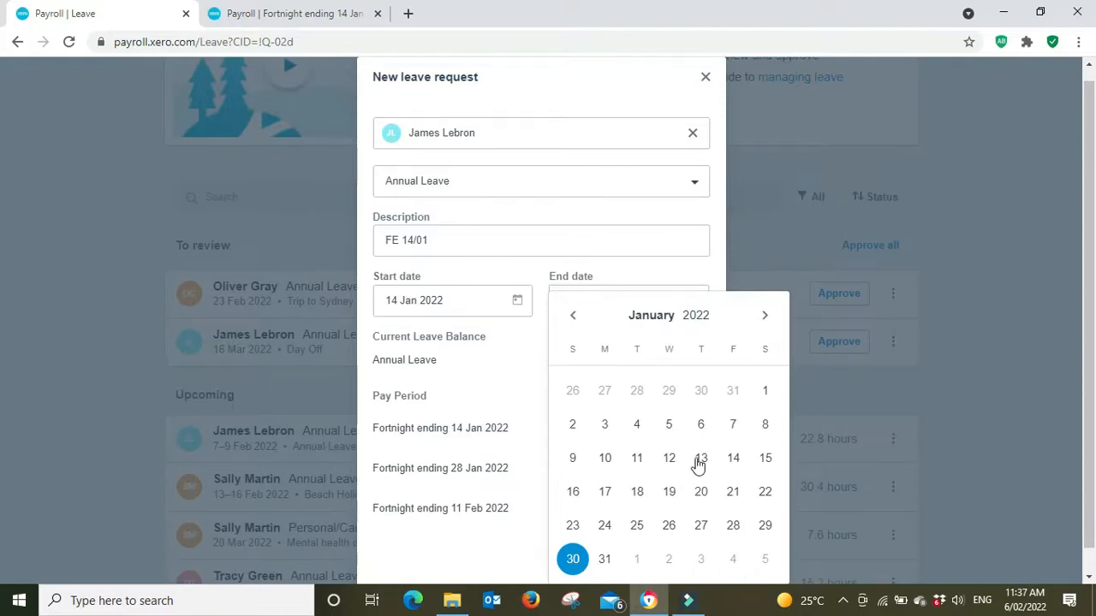
{"action": "left_click", "coordinate": [733, 457]}
{"action": "type", "text": "38"}
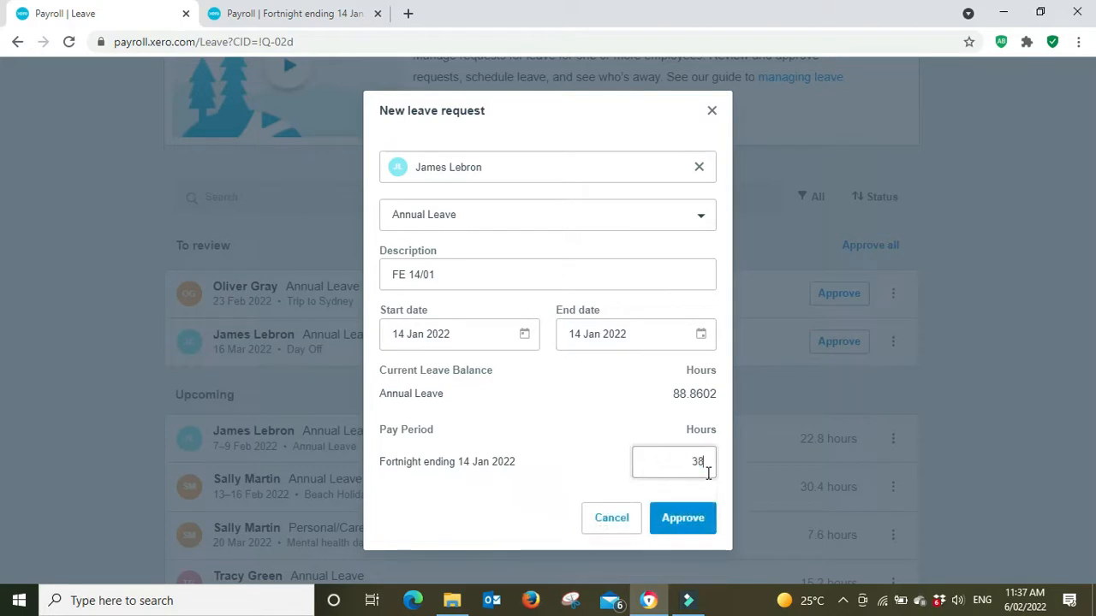
{"action": "left_click", "coordinate": [682, 517]}
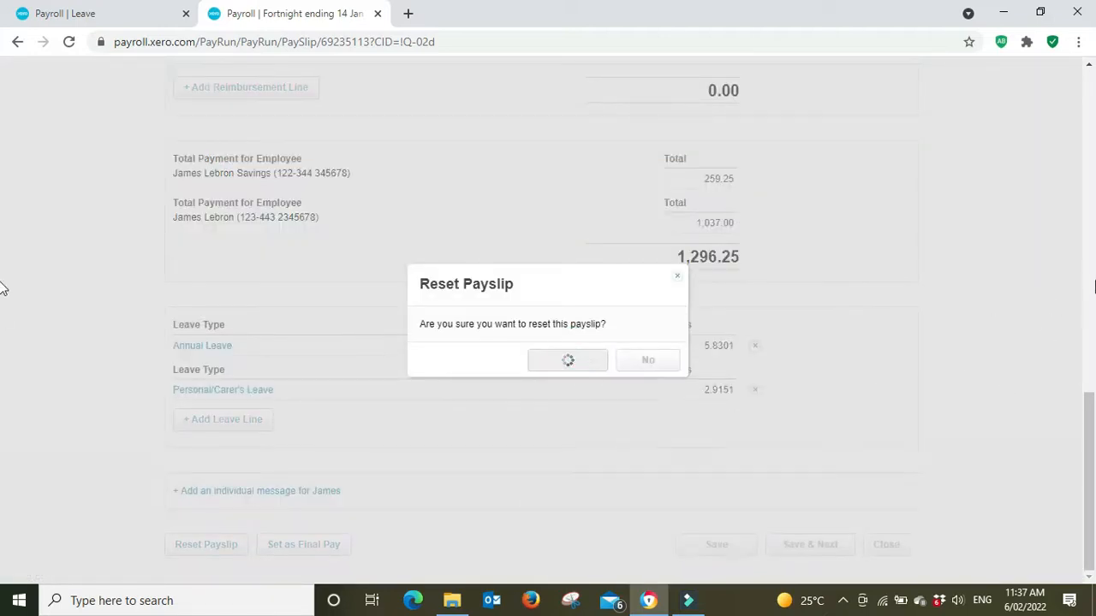
Confirm the payslip reset, adding 38 annual leave hours with earnings of 1,534.24
{"action": "left_click", "coordinate": [567, 360]}
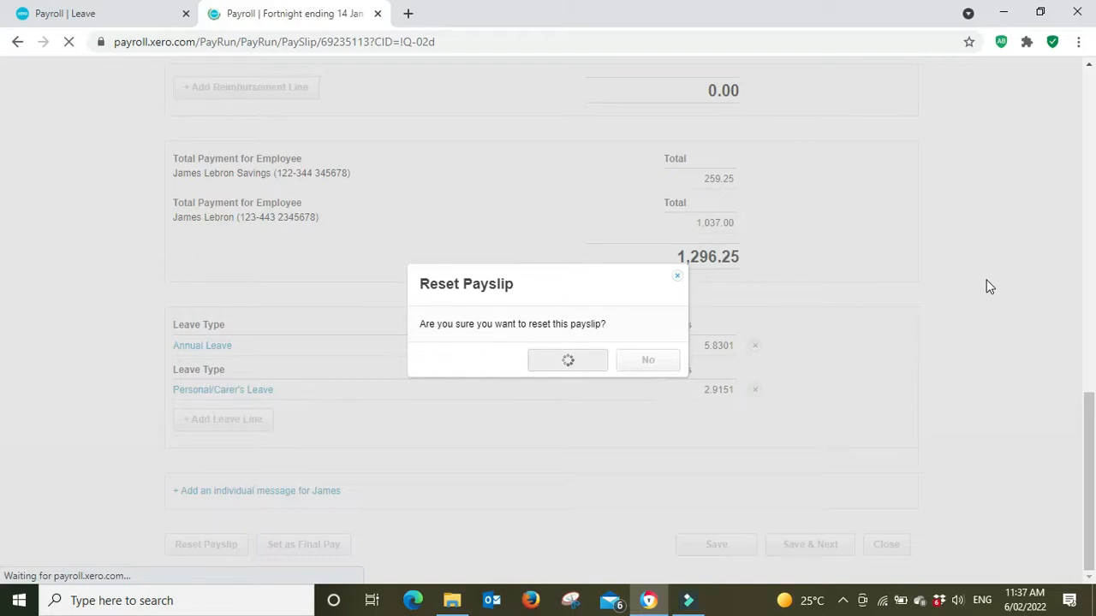
{"action": "left_click", "coordinate": [568, 360]}
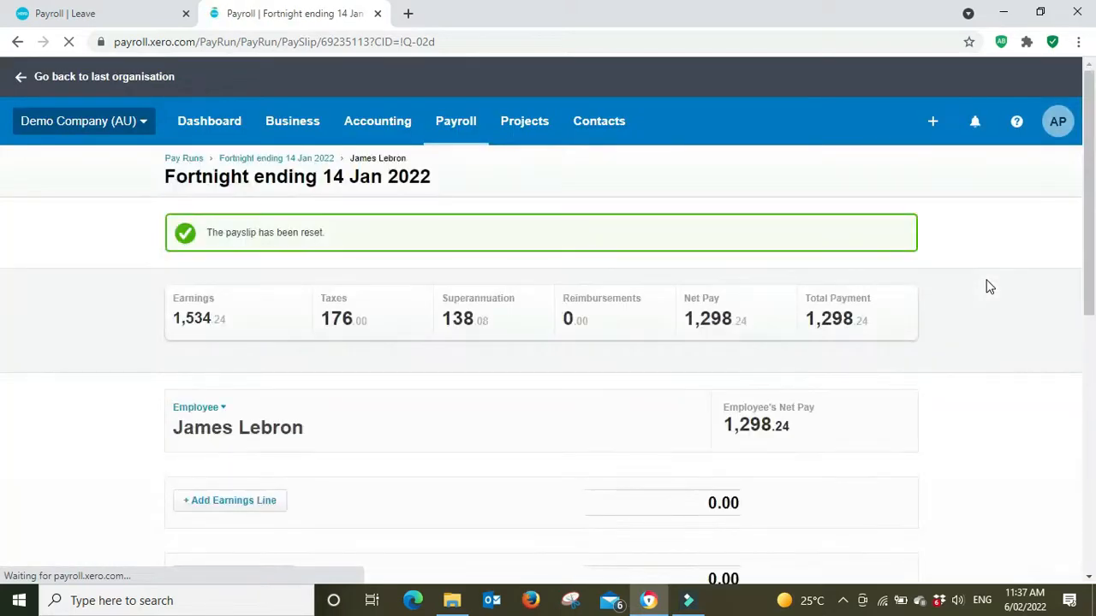
{"action": "scroll", "scroll_direction": "down", "scroll_amount": 3}
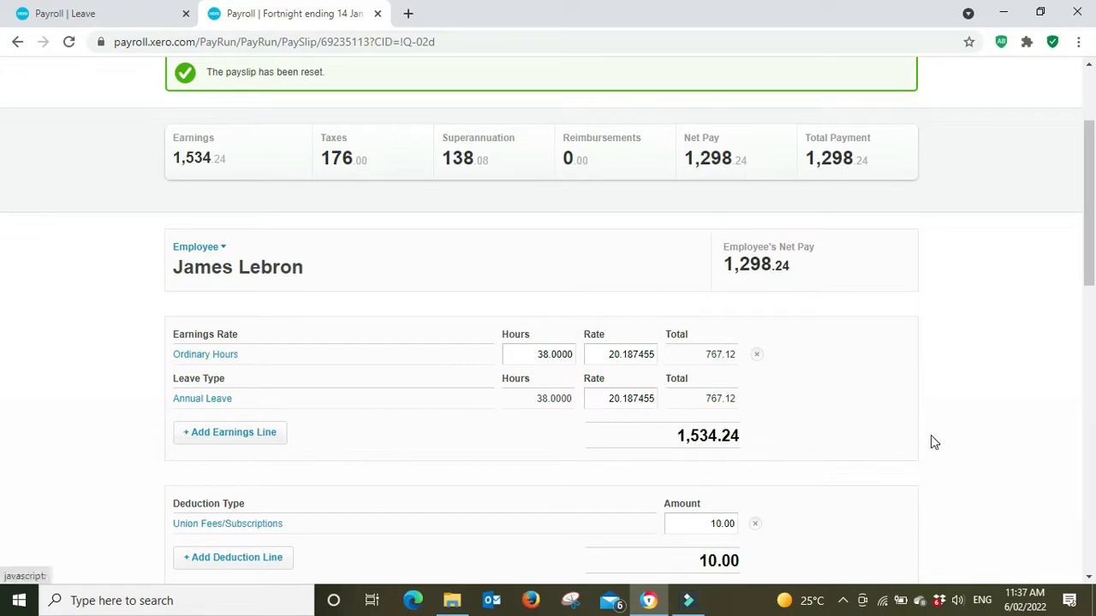
{"action": "mouse_move", "coordinate": [619, 427]}
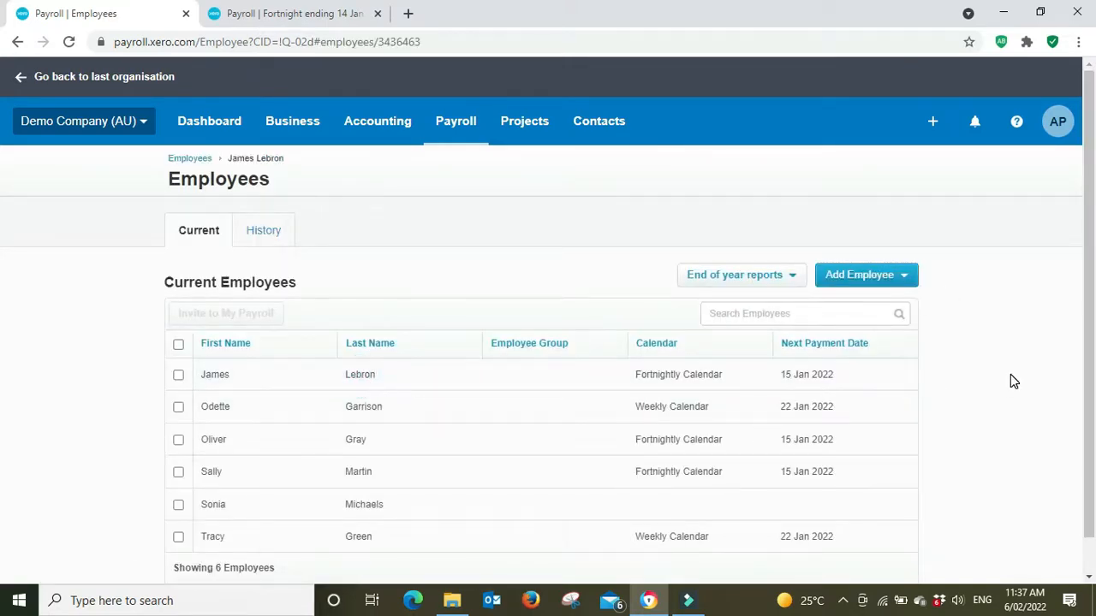
Open James Lebron's employee record at his tax declaration details
{"action": "left_click", "coordinate": [215, 374]}
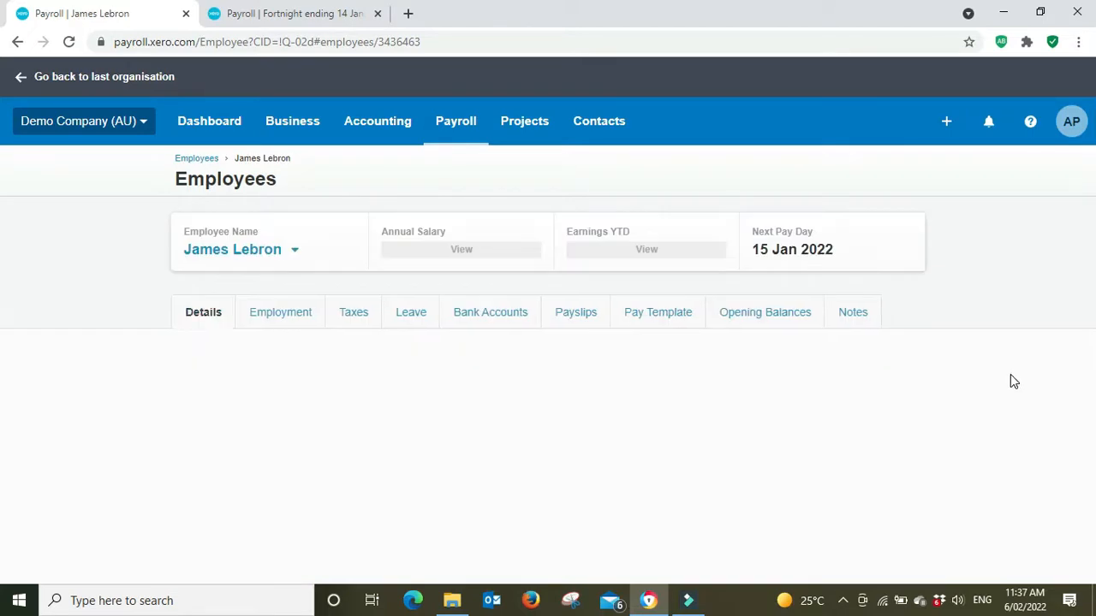
{"action": "left_click", "coordinate": [196, 311]}
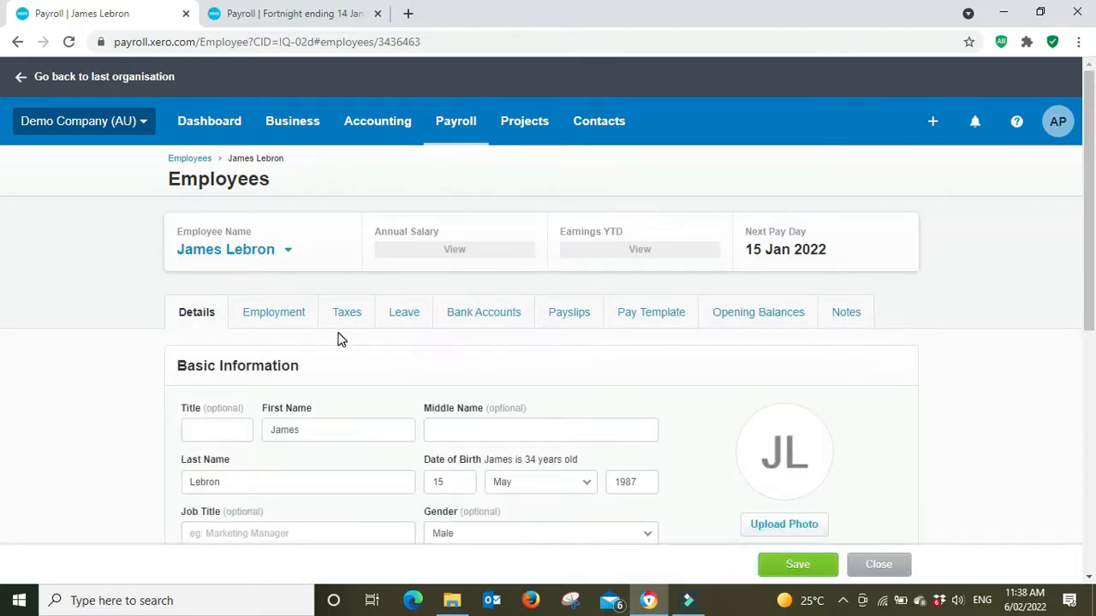
{"action": "mouse_move", "coordinate": [403, 312]}
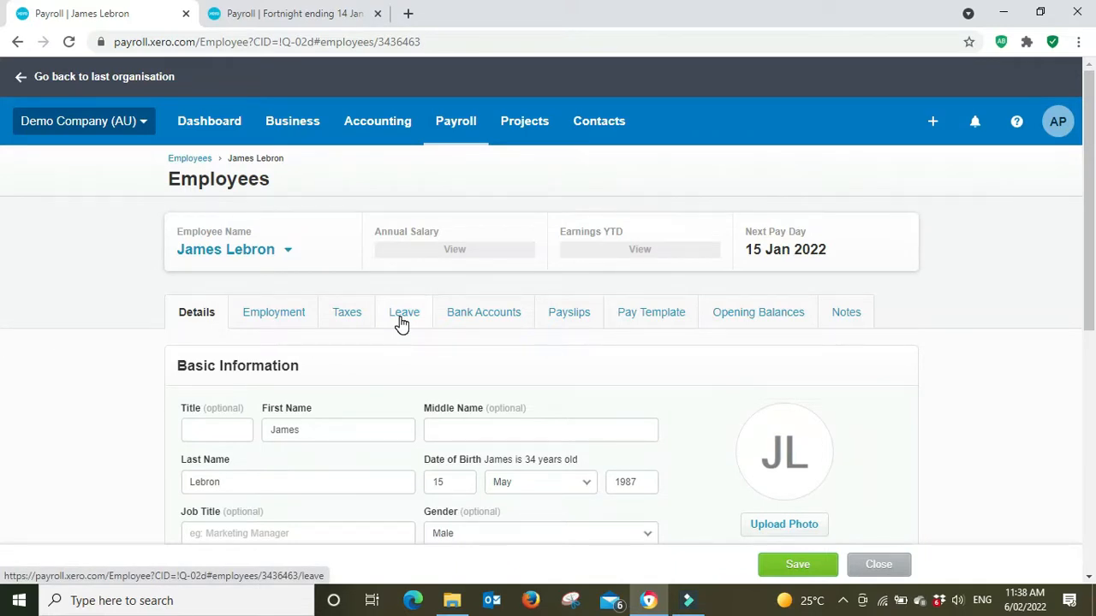
{"action": "left_click", "coordinate": [347, 311]}
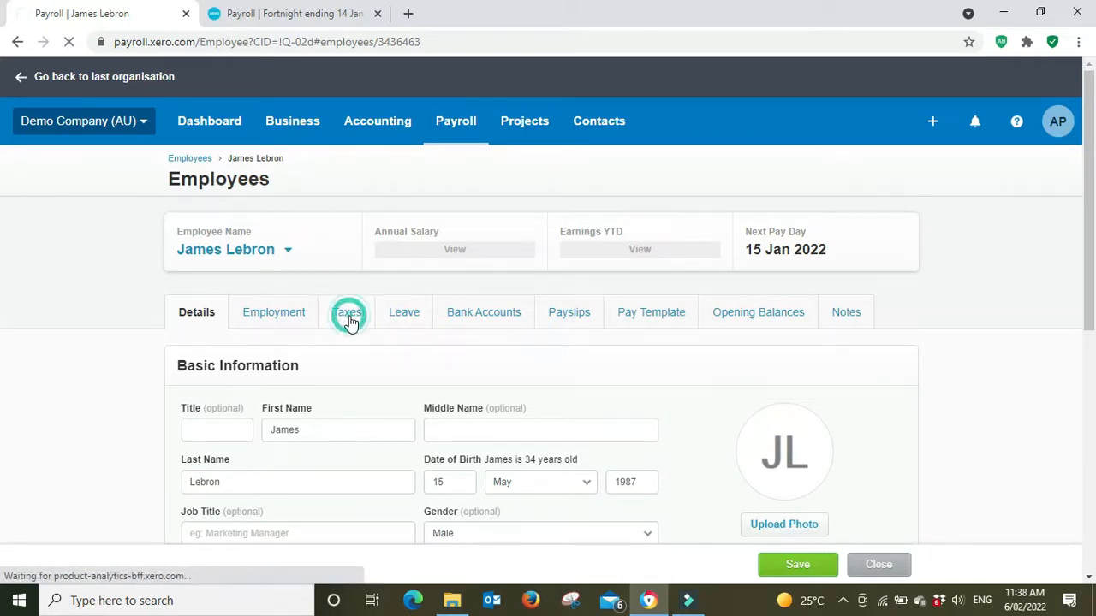
{"action": "left_click", "coordinate": [348, 312]}
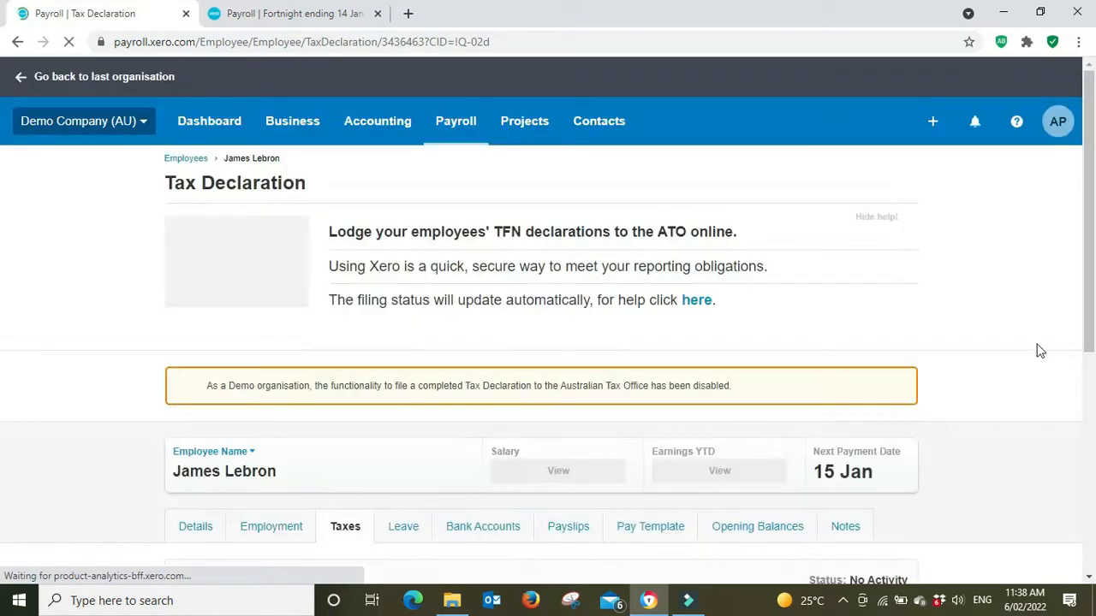
{"action": "scroll", "scroll_direction": "down", "scroll_amount": 3}
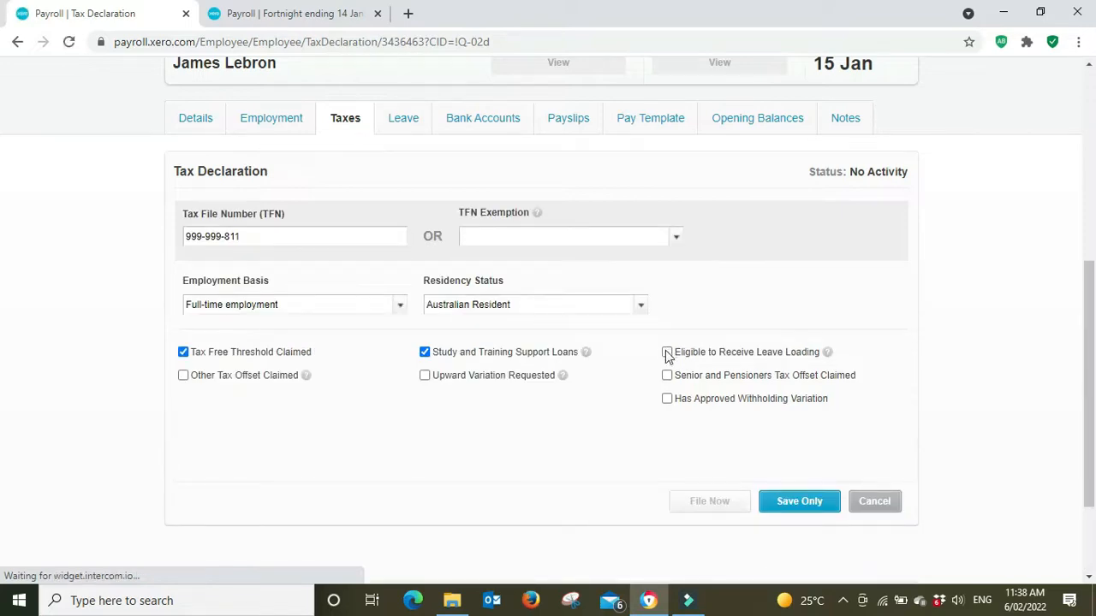
Tick Eligible to Receive Leave Loading and Apply SGC on Leave Loading, then return to the payslip
{"action": "left_click", "coordinate": [667, 352]}
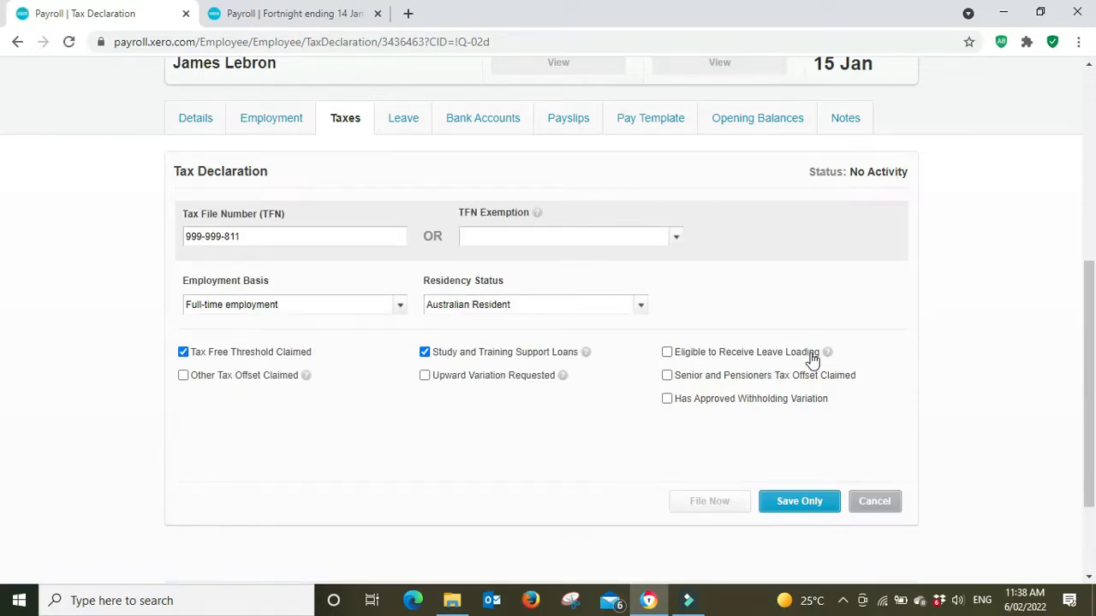
{"action": "mouse_move", "coordinate": [827, 352]}
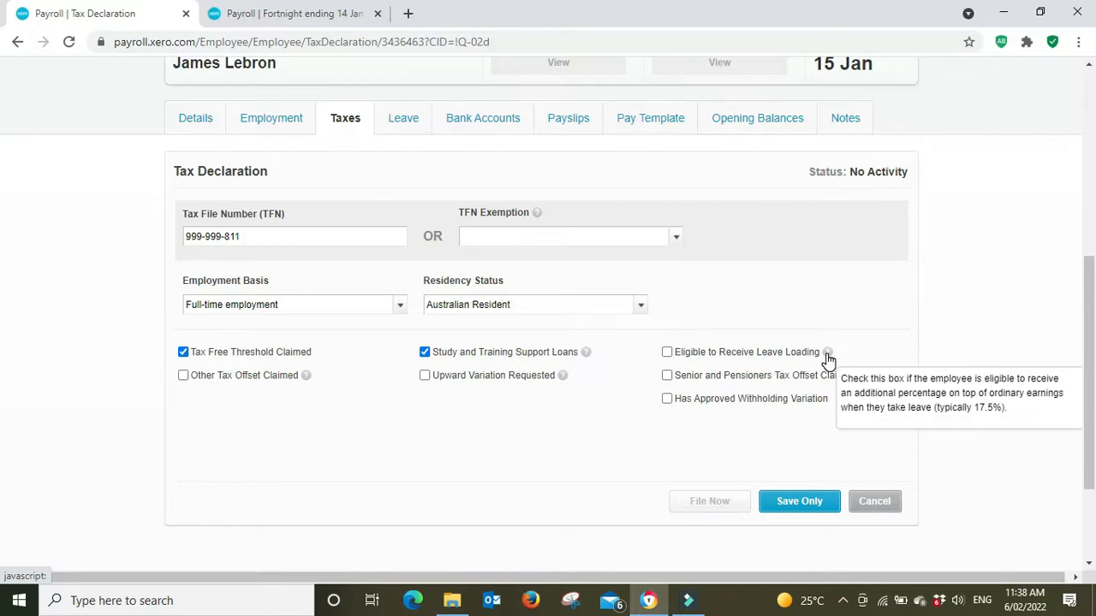
{"action": "mouse_move", "coordinate": [681, 361]}
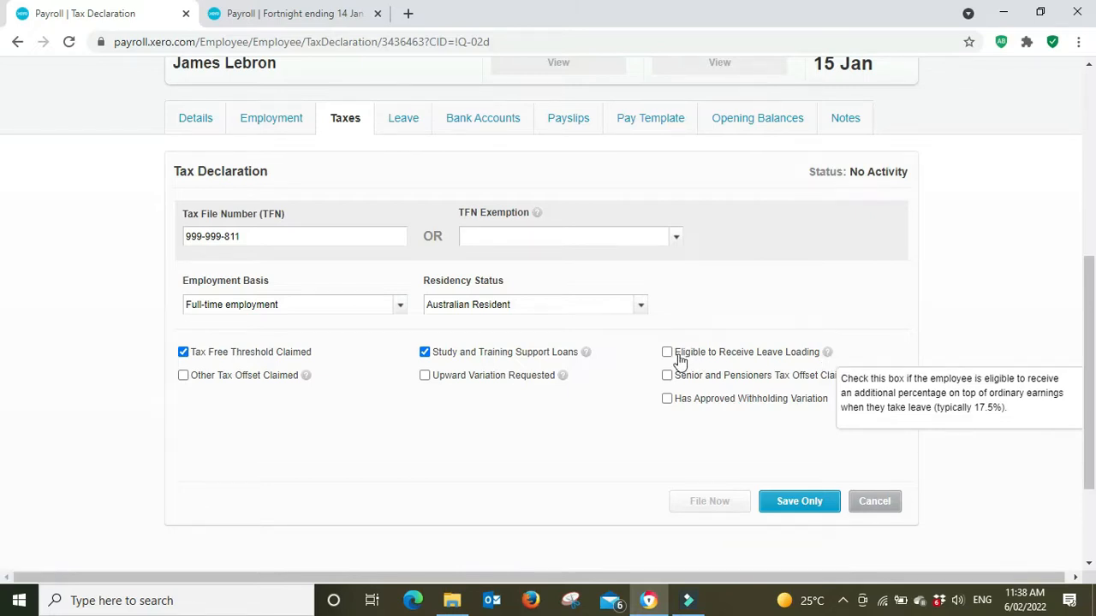
{"action": "left_click", "coordinate": [667, 352]}
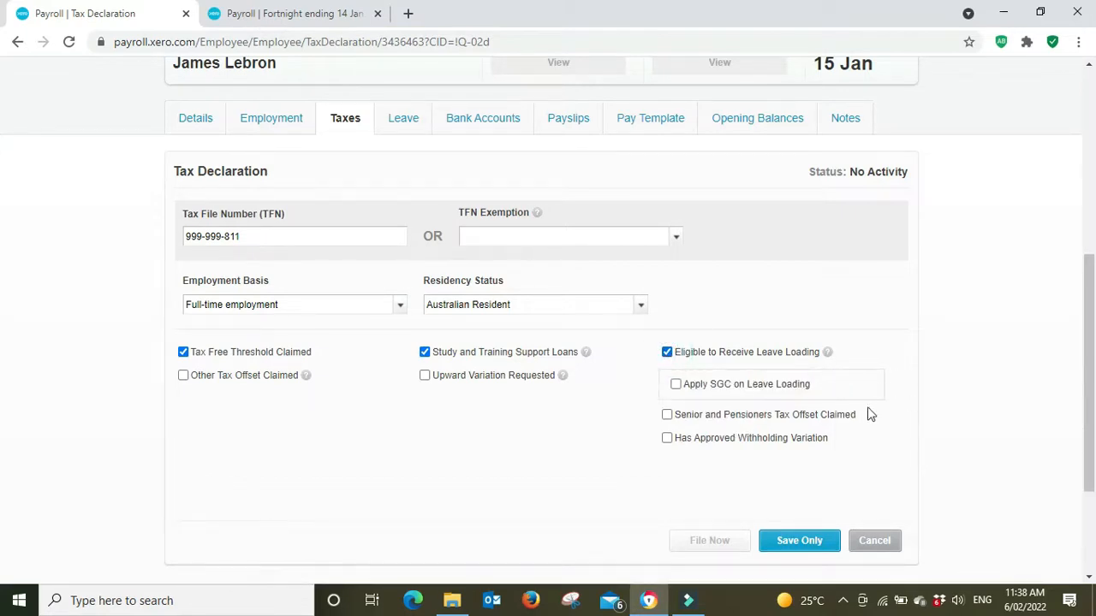
{"action": "mouse_move", "coordinate": [724, 401]}
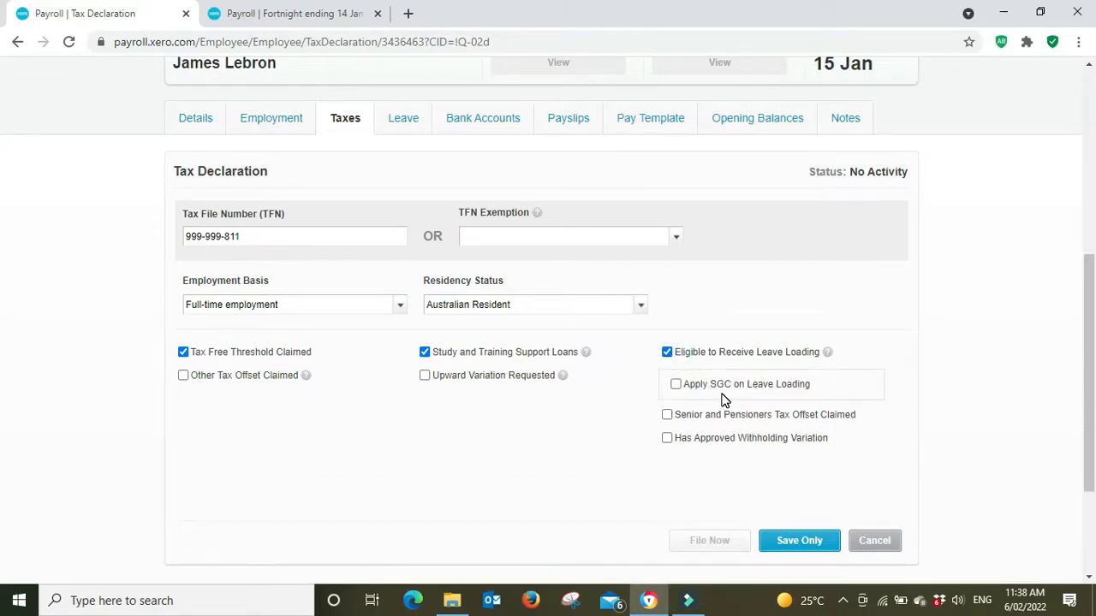
{"action": "mouse_move", "coordinate": [887, 399]}
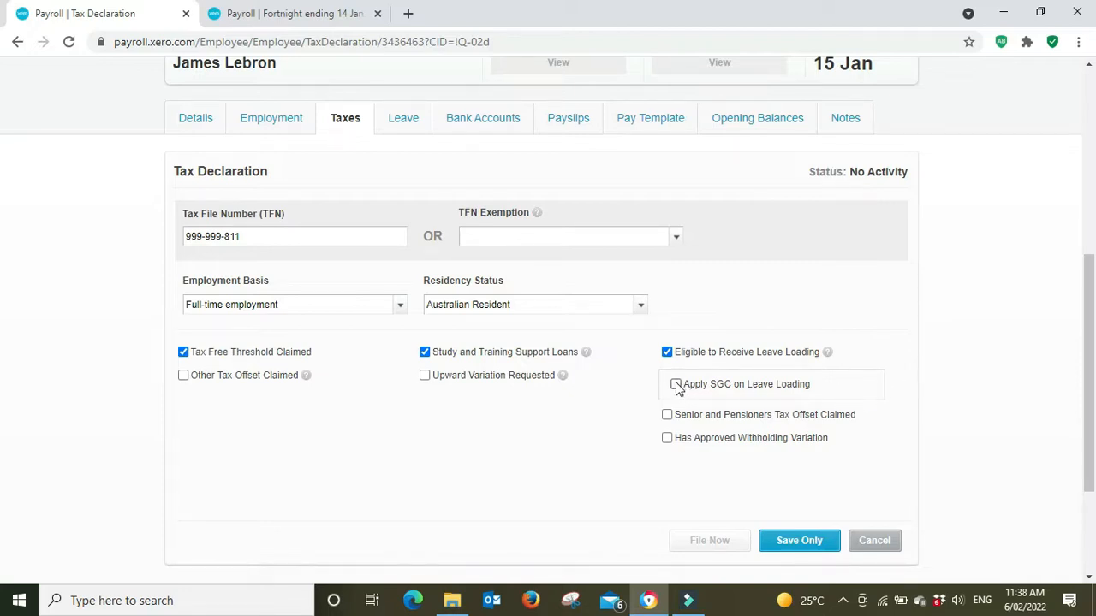
{"action": "left_click", "coordinate": [676, 384]}
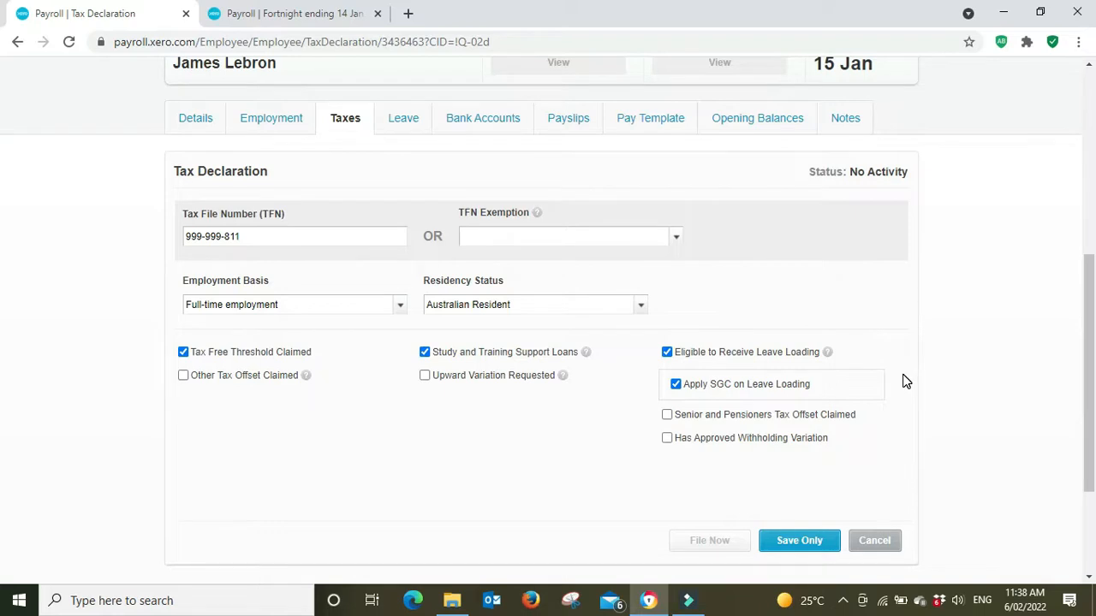
{"action": "left_click", "coordinate": [798, 540]}
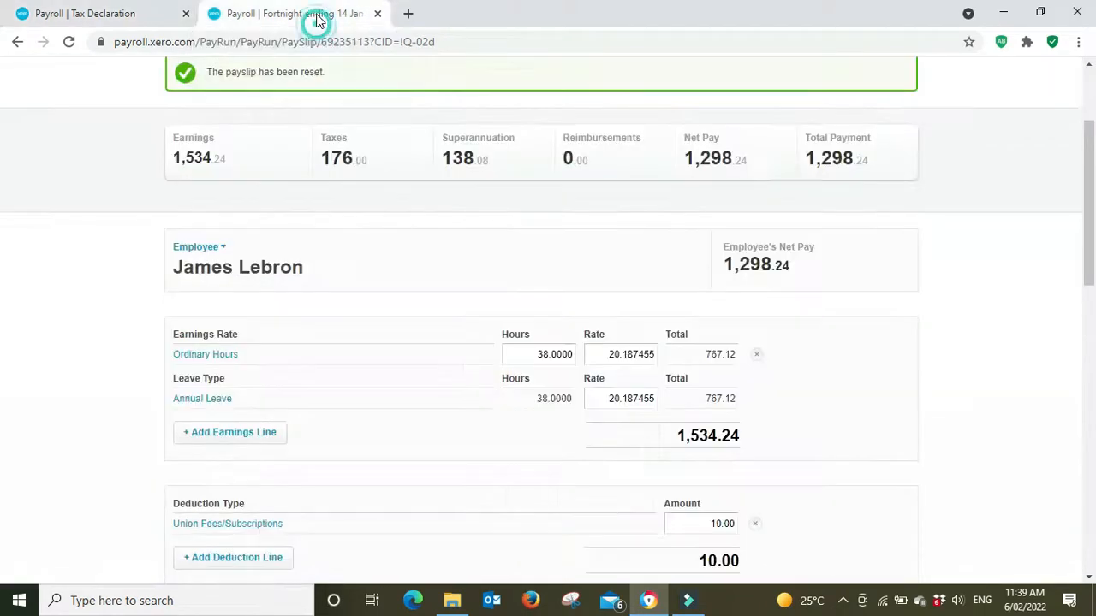
Reset the payslip and check annual leave remains at the ordinary 20.187455 rate
{"action": "scroll", "scroll_direction": "down", "scroll_amount": 3}
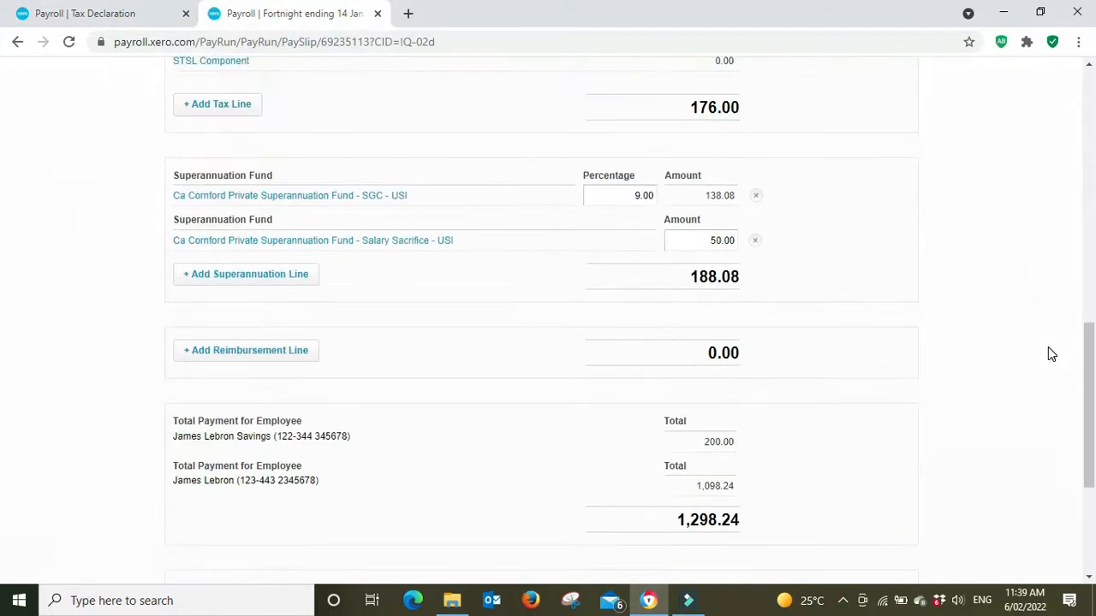
{"action": "scroll", "scroll_direction": "down", "scroll_amount": 3}
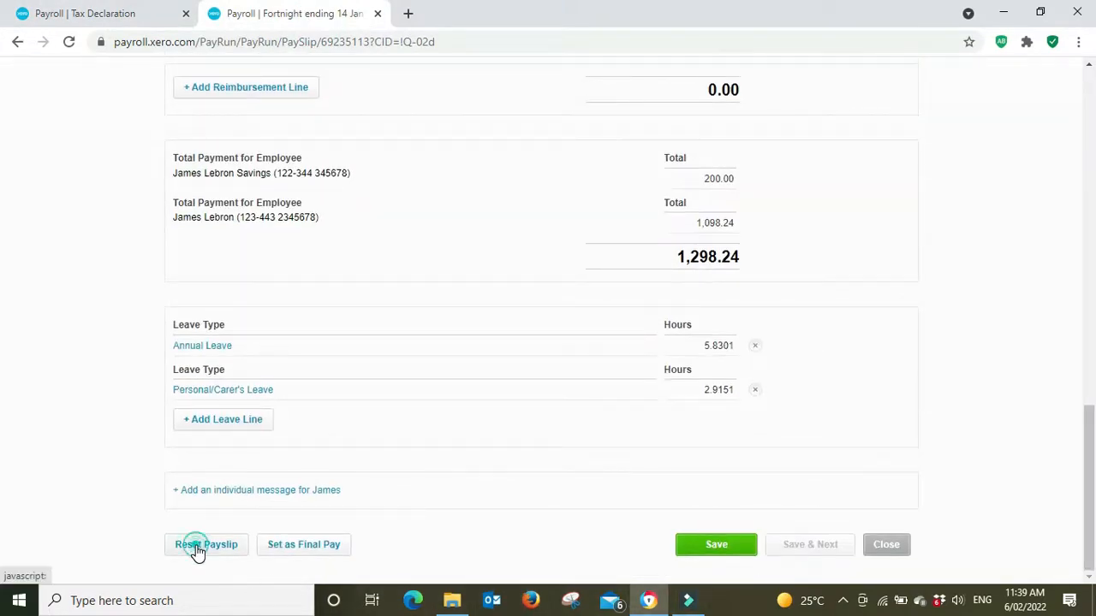
{"action": "left_click", "coordinate": [206, 544]}
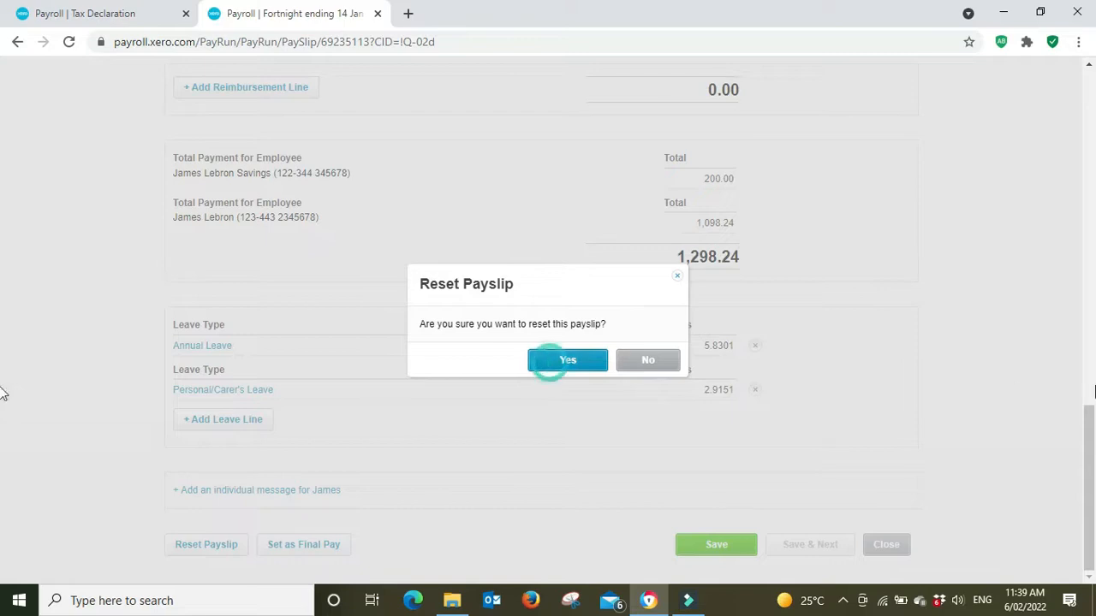
{"action": "left_click", "coordinate": [567, 359]}
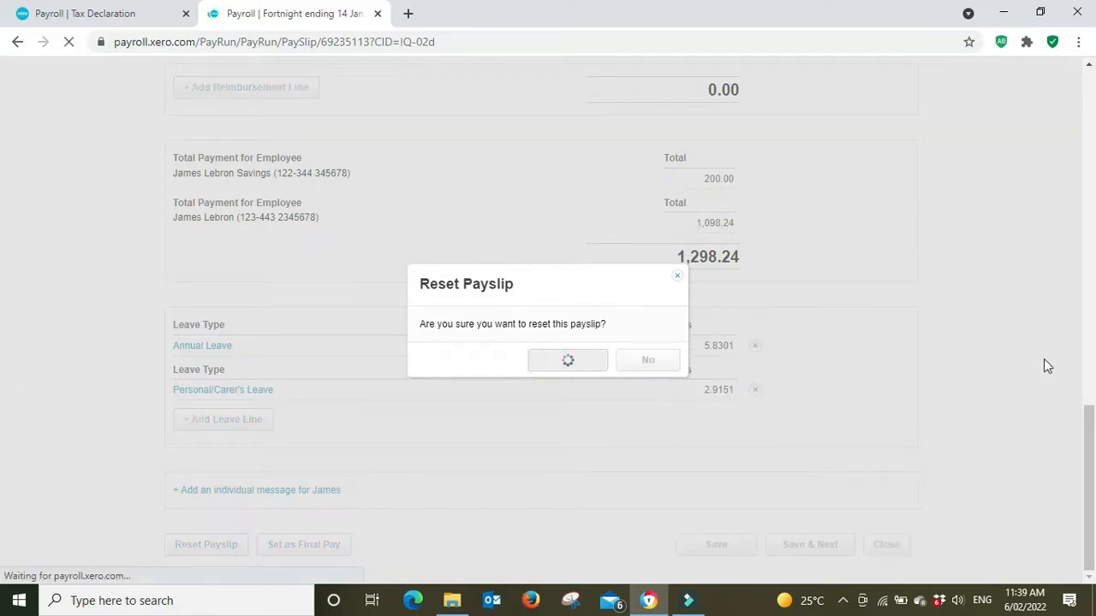
{"action": "left_click", "coordinate": [567, 360]}
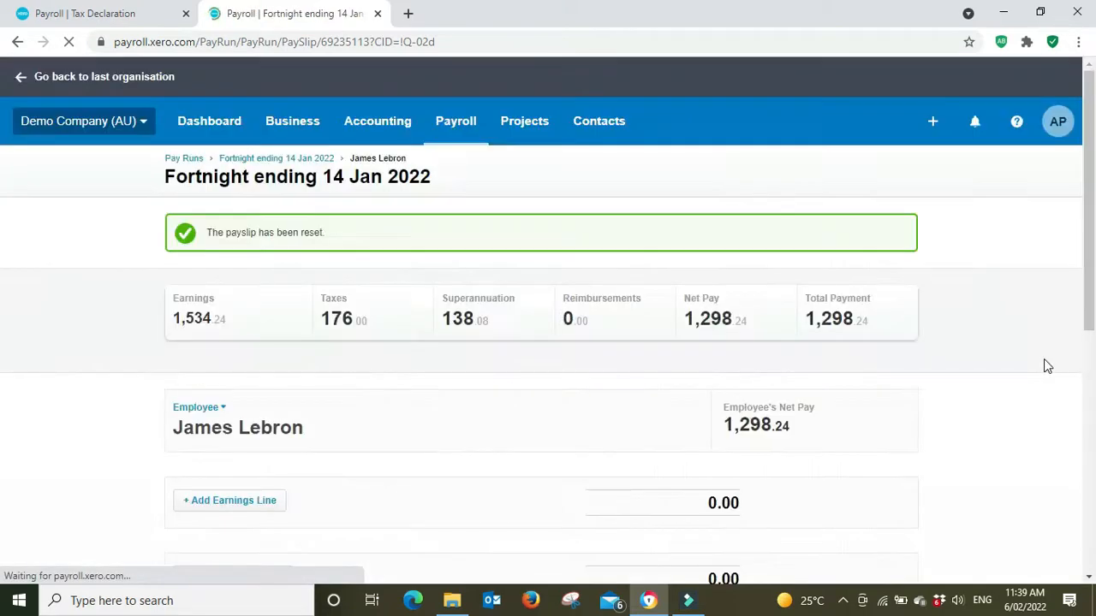
{"action": "scroll", "scroll_direction": "down", "scroll_amount": 3}
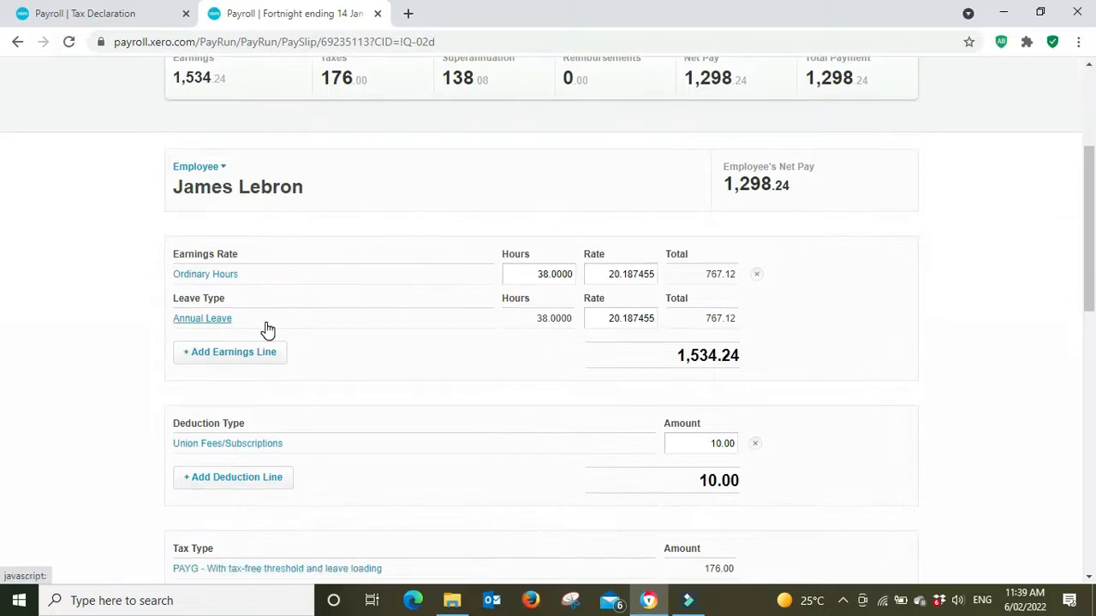
{"action": "mouse_move", "coordinate": [594, 318]}
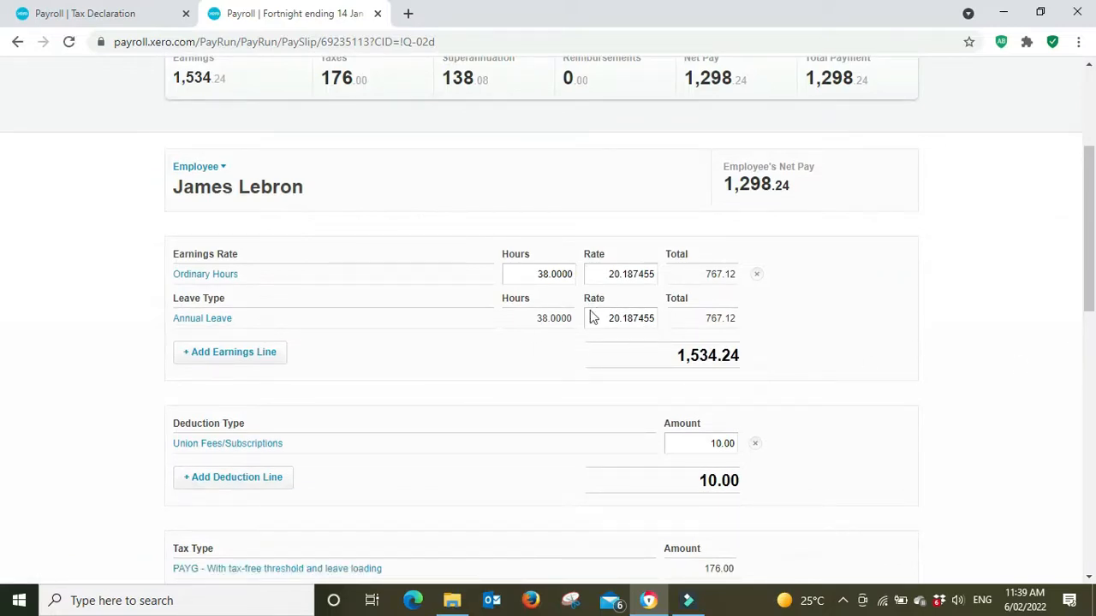
{"action": "mouse_move", "coordinate": [630, 368]}
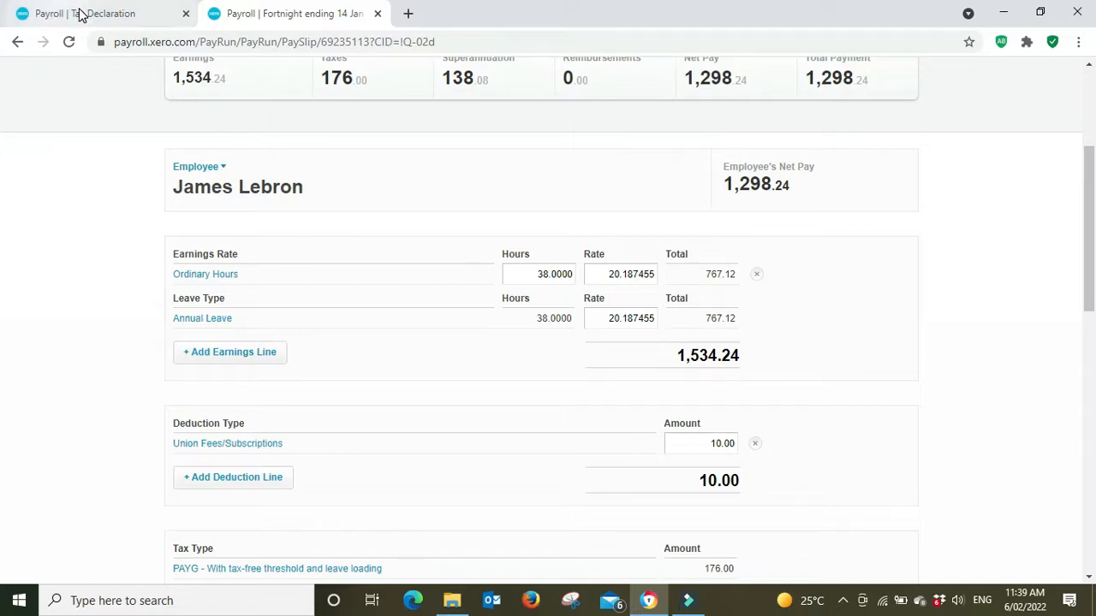
Navigate Demo Company Settings > Payroll settings > Pay Items to the Leave items list
{"action": "left_click", "coordinate": [94, 14]}
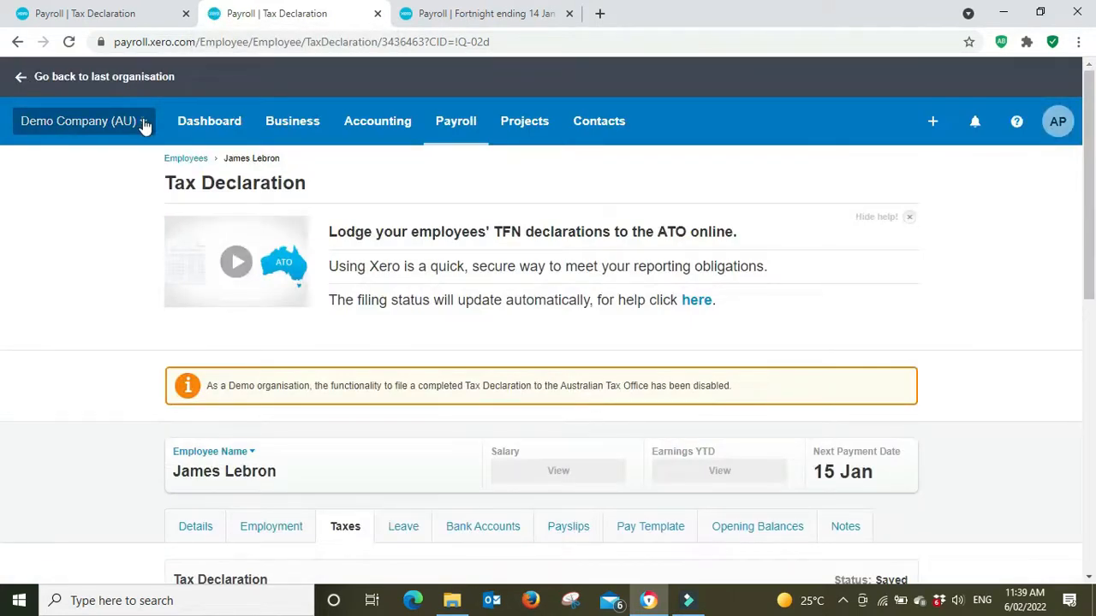
{"action": "left_click", "coordinate": [77, 121]}
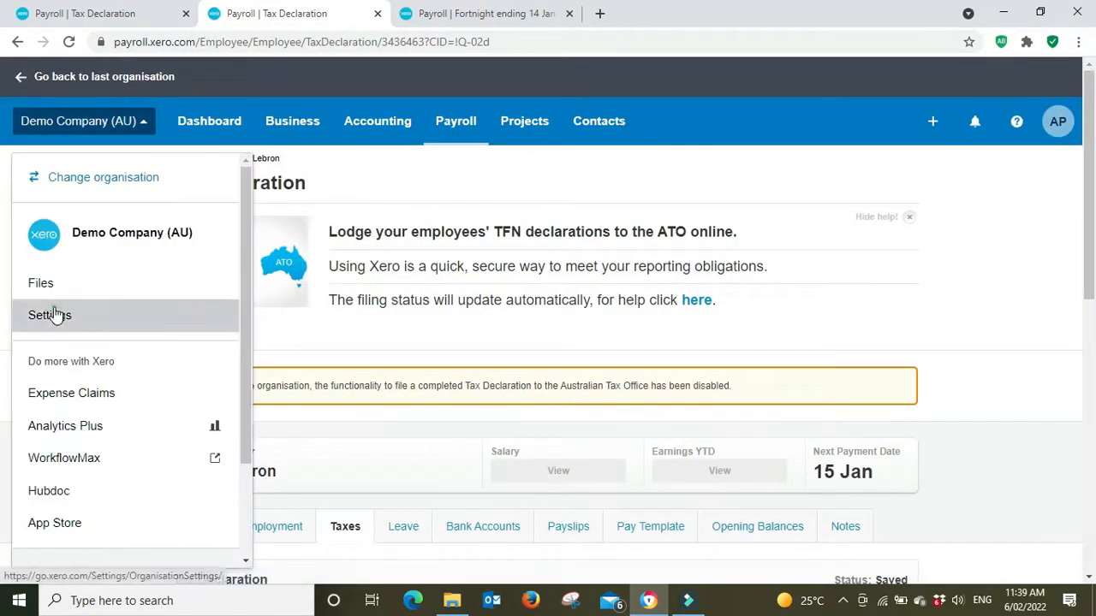
{"action": "left_click", "coordinate": [49, 315]}
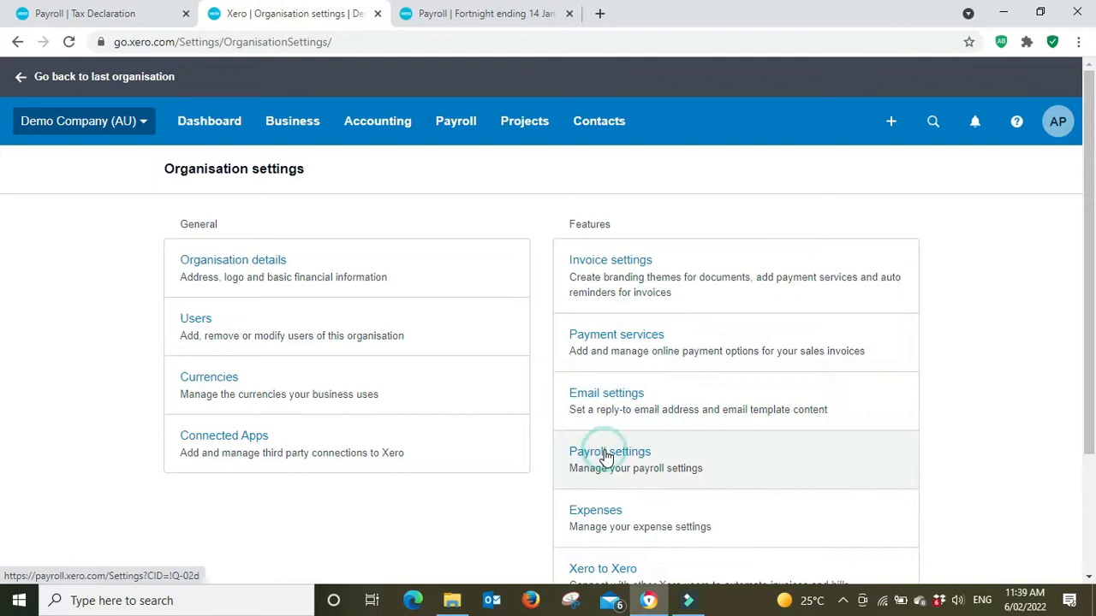
{"action": "left_click", "coordinate": [609, 451]}
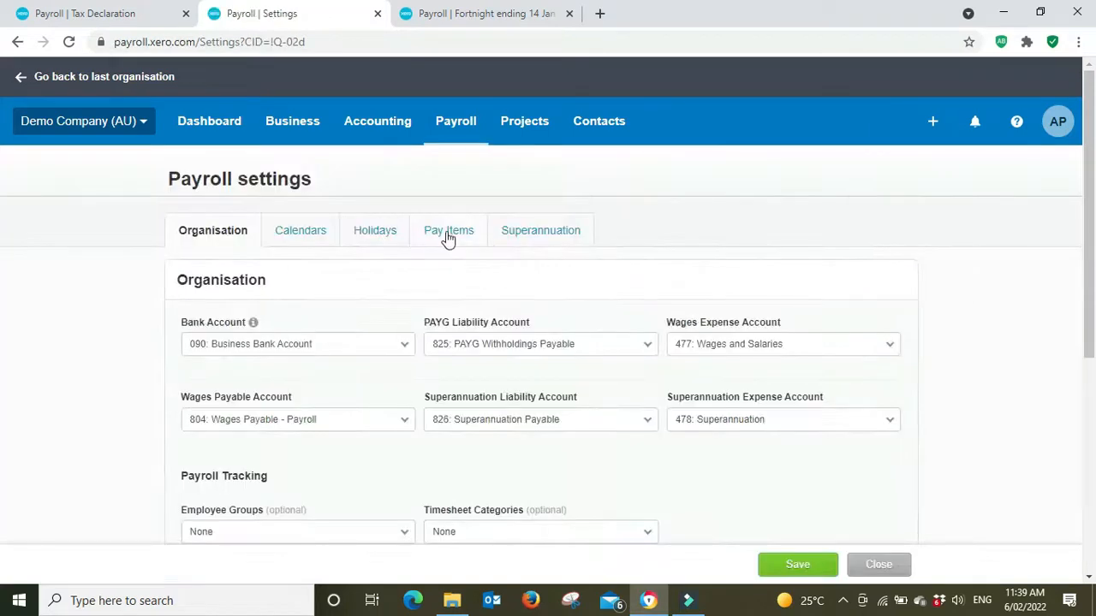
{"action": "left_click", "coordinate": [448, 231]}
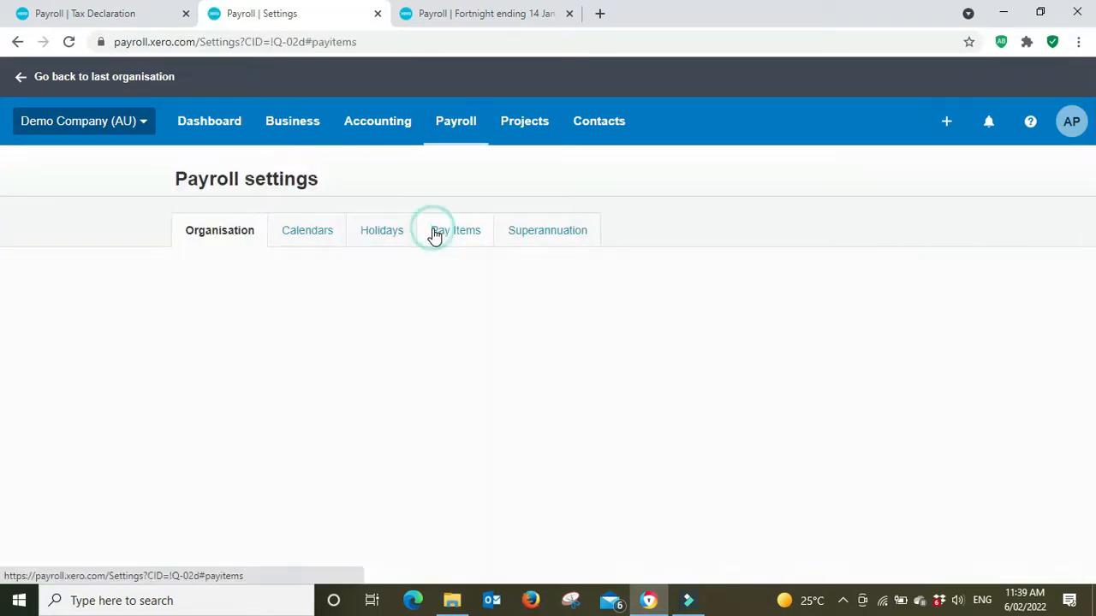
{"action": "left_click", "coordinate": [451, 230]}
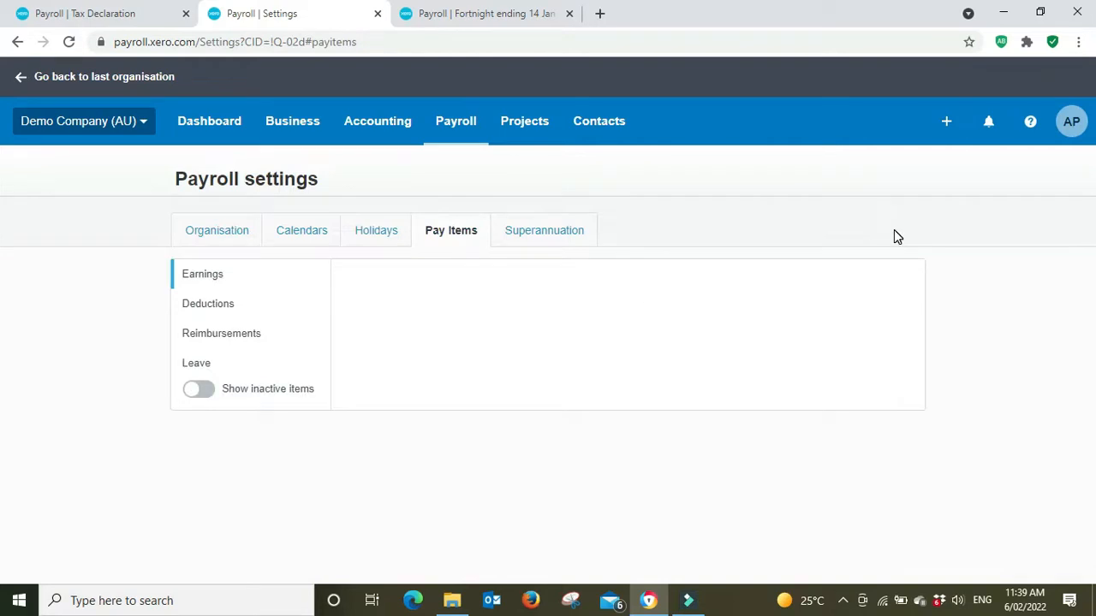
{"action": "left_click", "coordinate": [202, 274]}
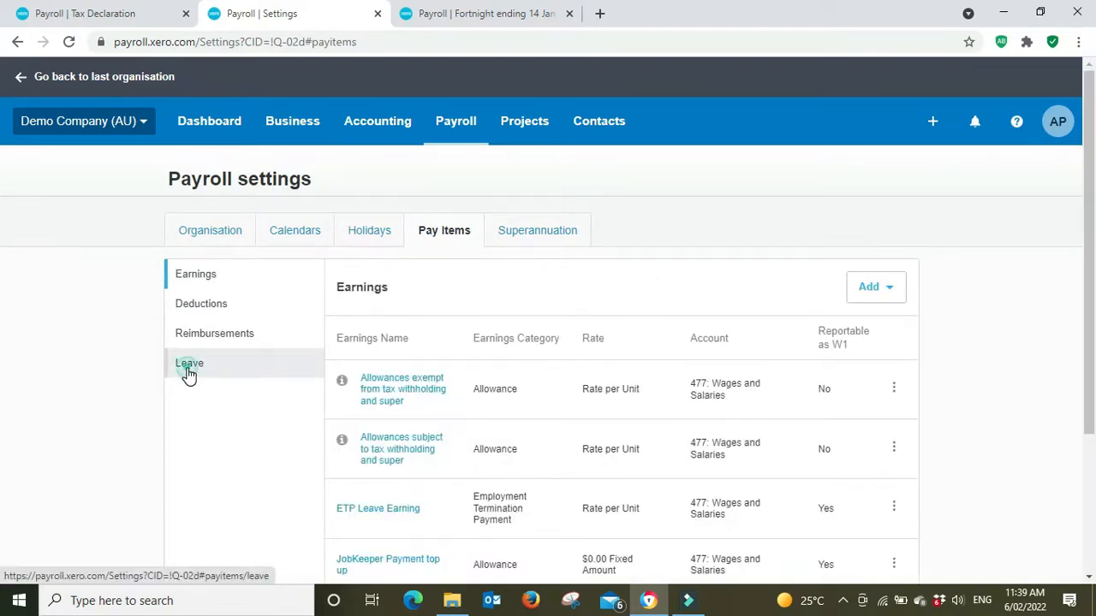
{"action": "left_click", "coordinate": [188, 363]}
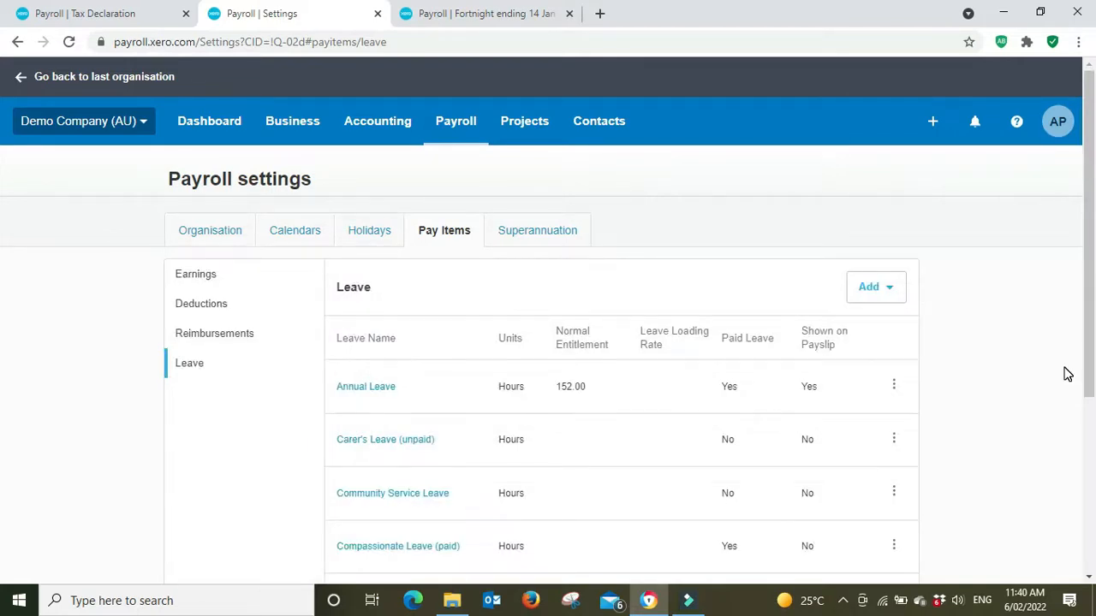
Set Annual Leave's leave loading rate to 17.5 and return to the payslip tab
{"action": "left_click", "coordinate": [365, 386]}
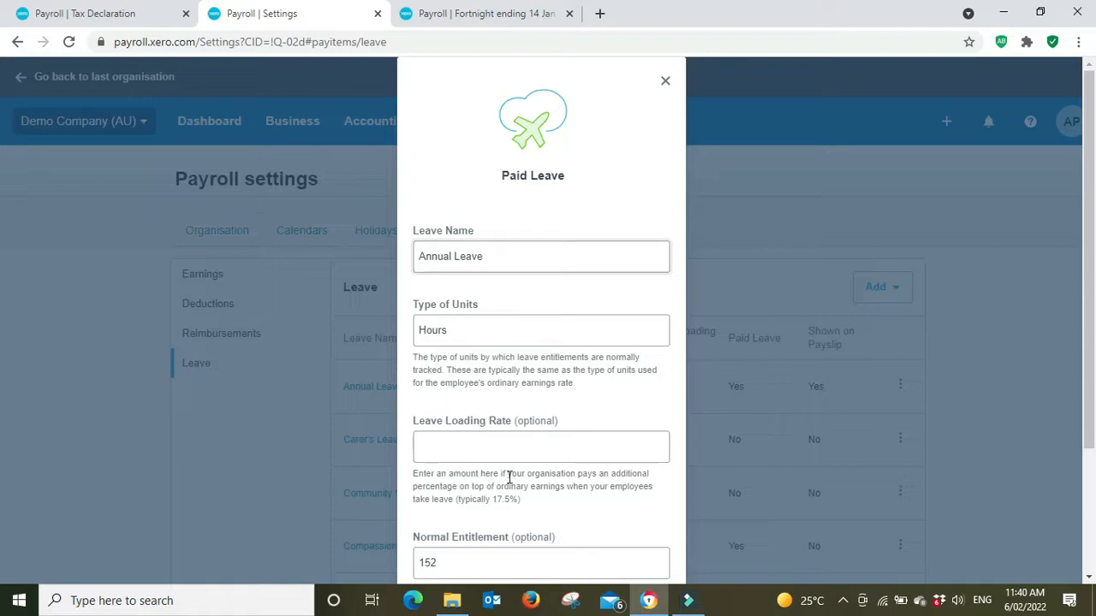
{"action": "mouse_move", "coordinate": [655, 501]}
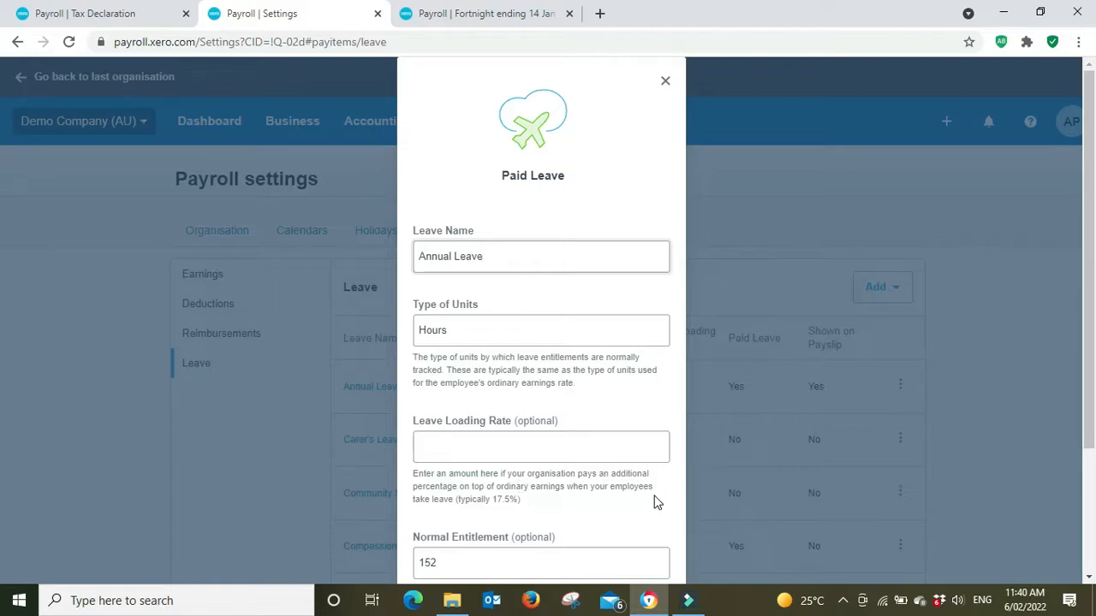
{"action": "mouse_move", "coordinate": [481, 516]}
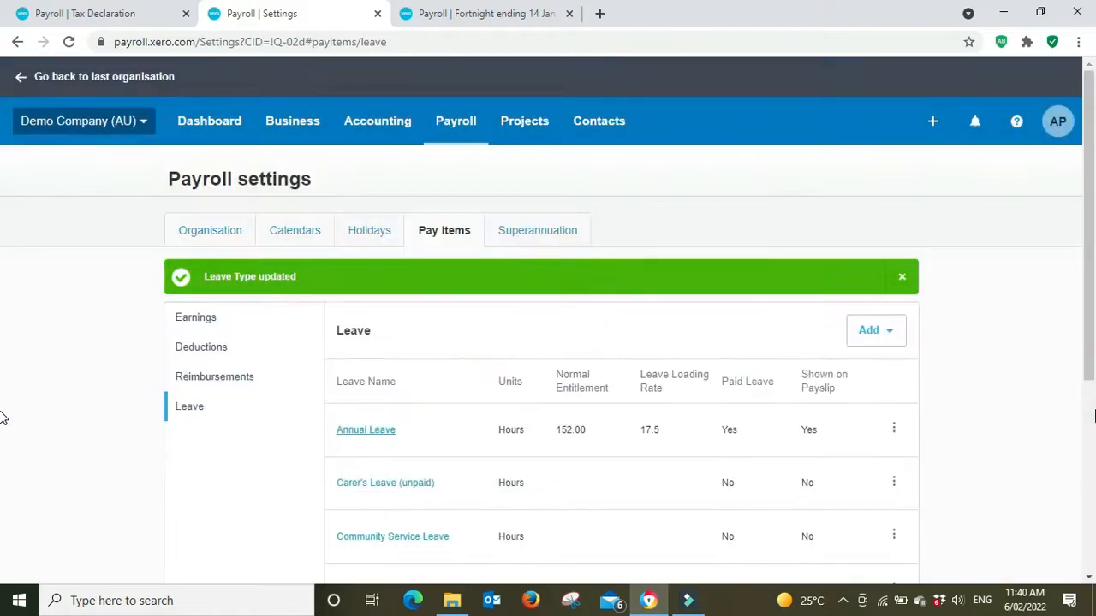
{"action": "left_click", "coordinate": [484, 14]}
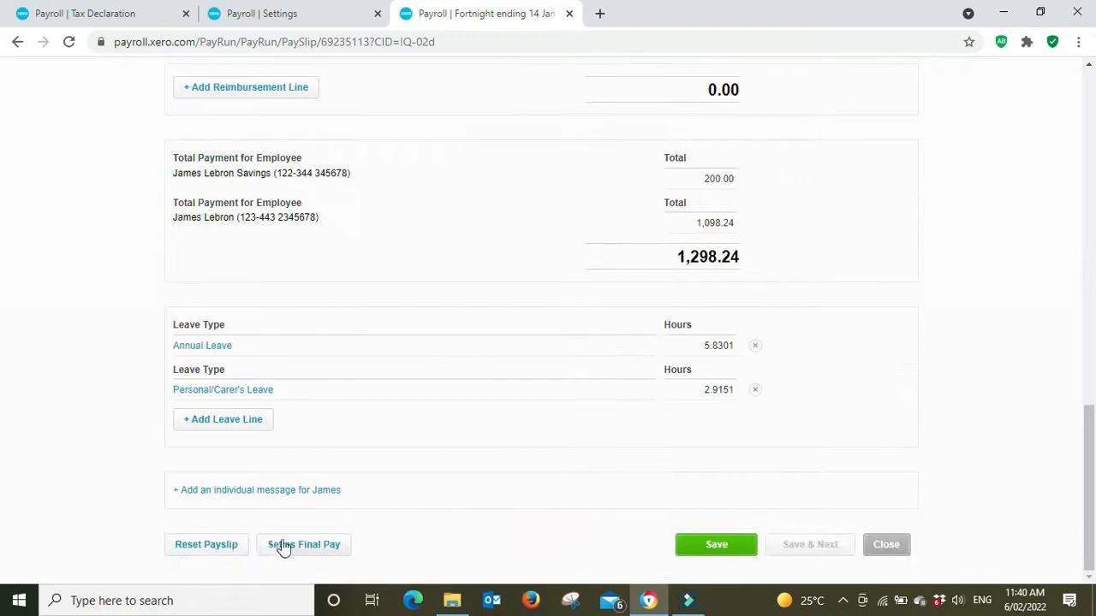
Reset James Lebron's payslip so annual leave pays 23.720260, totalling 1,668.49
{"action": "left_click", "coordinate": [206, 544]}
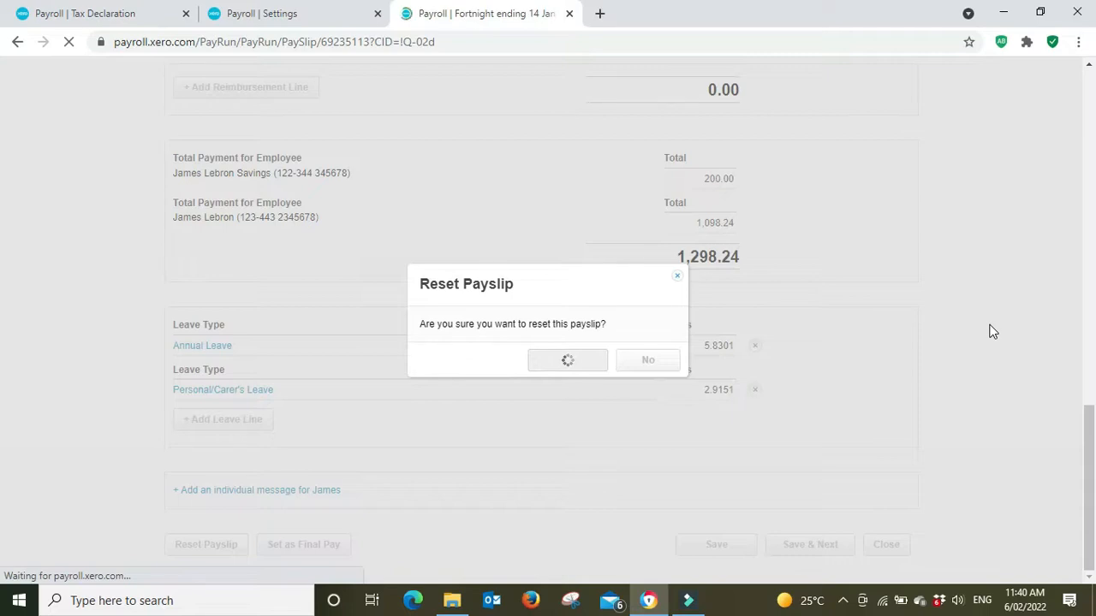
{"action": "left_click", "coordinate": [567, 359]}
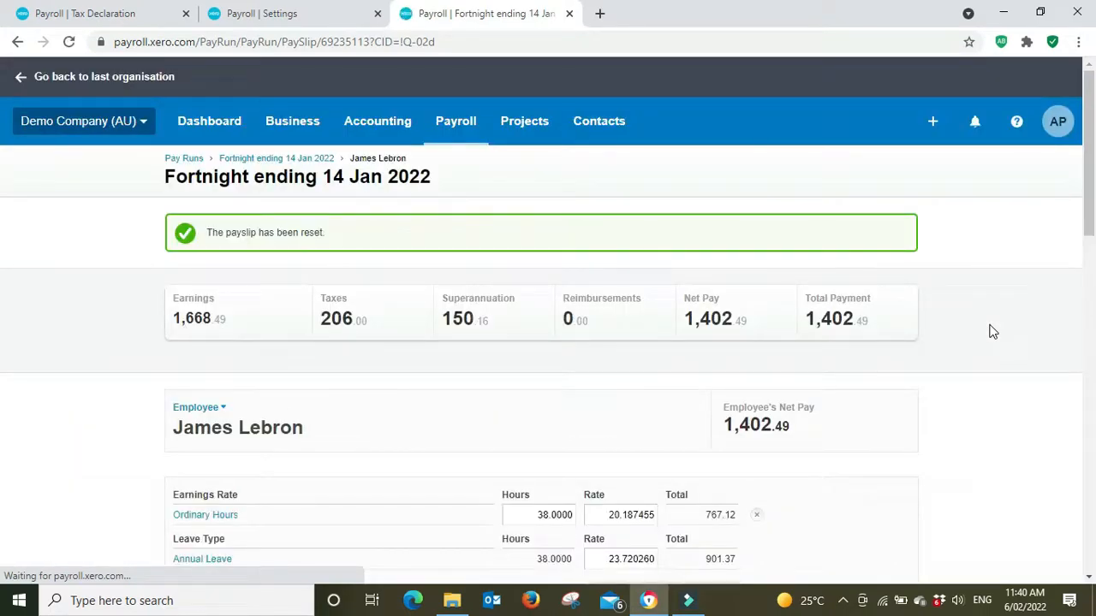
{"action": "scroll", "scroll_direction": "down", "scroll_amount": 3}
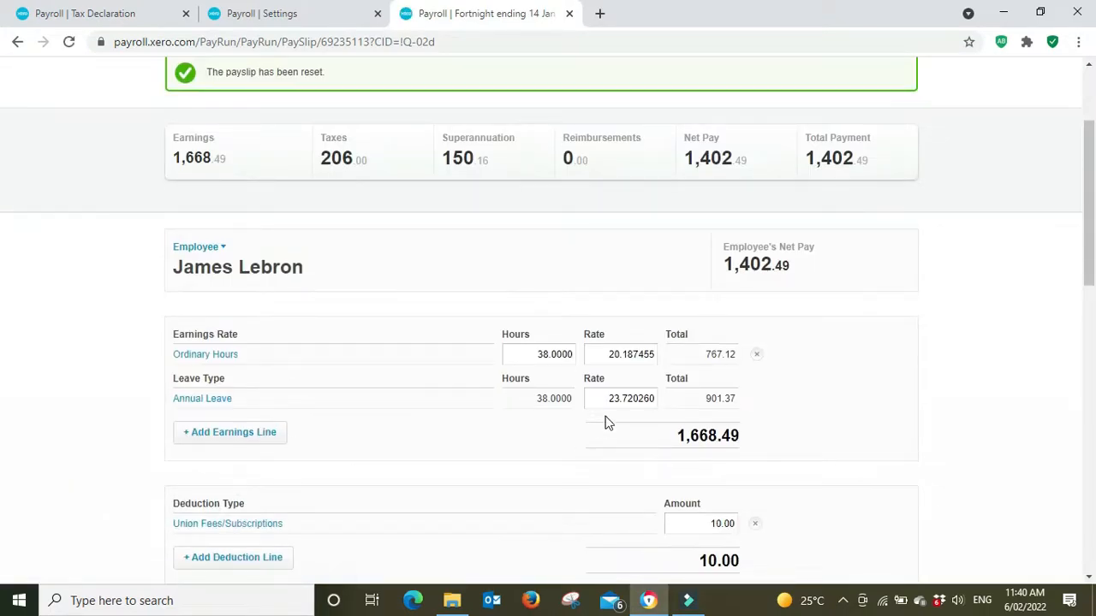
{"action": "type", "text": "ca"}
{"action": "type", "text": "23.72"}
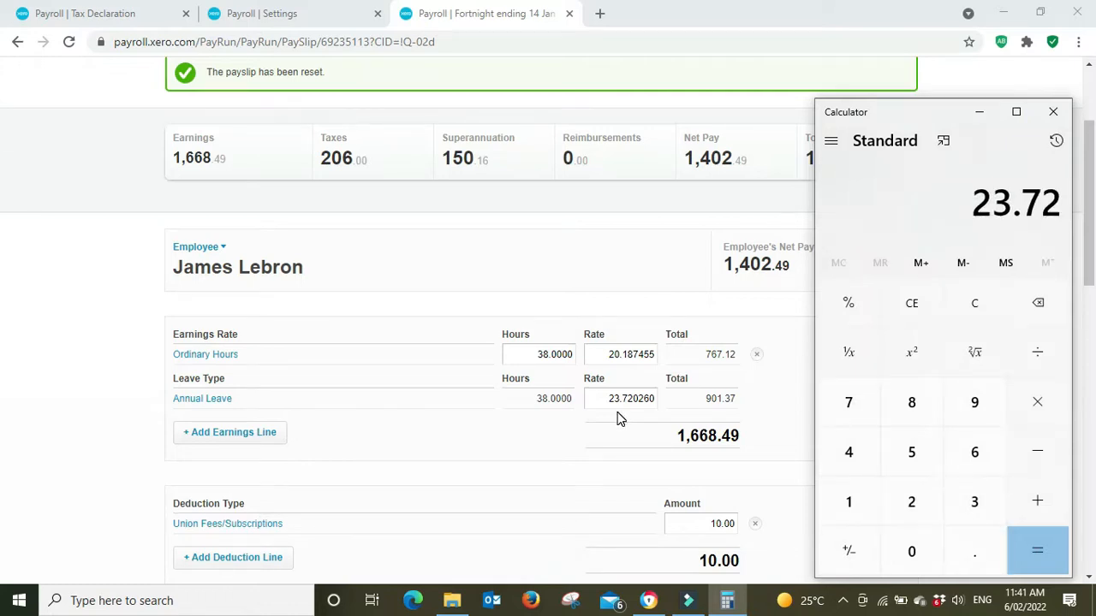
Calculate 3.54 ÷ 20.18 in Calculator, giving about 0.1754
{"action": "left_click", "coordinate": [1036, 551]}
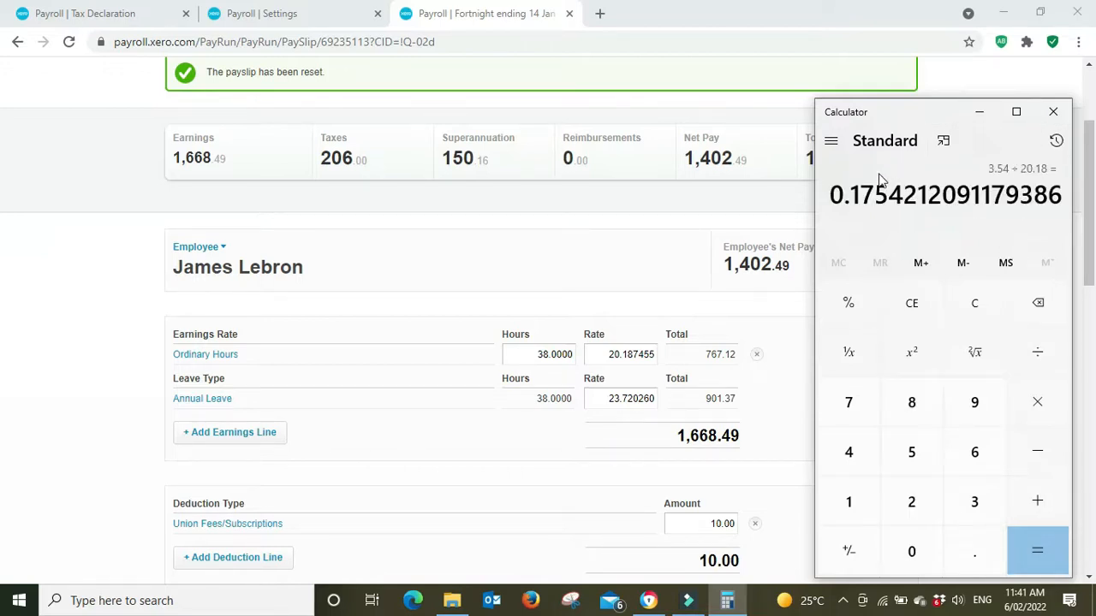
{"action": "mouse_move", "coordinate": [877, 219]}
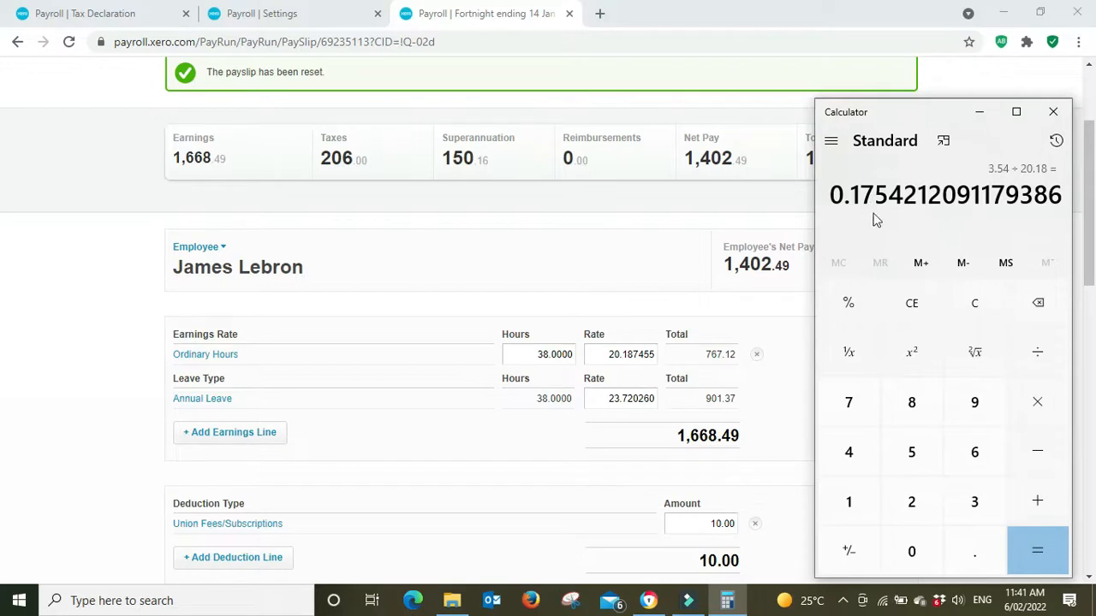